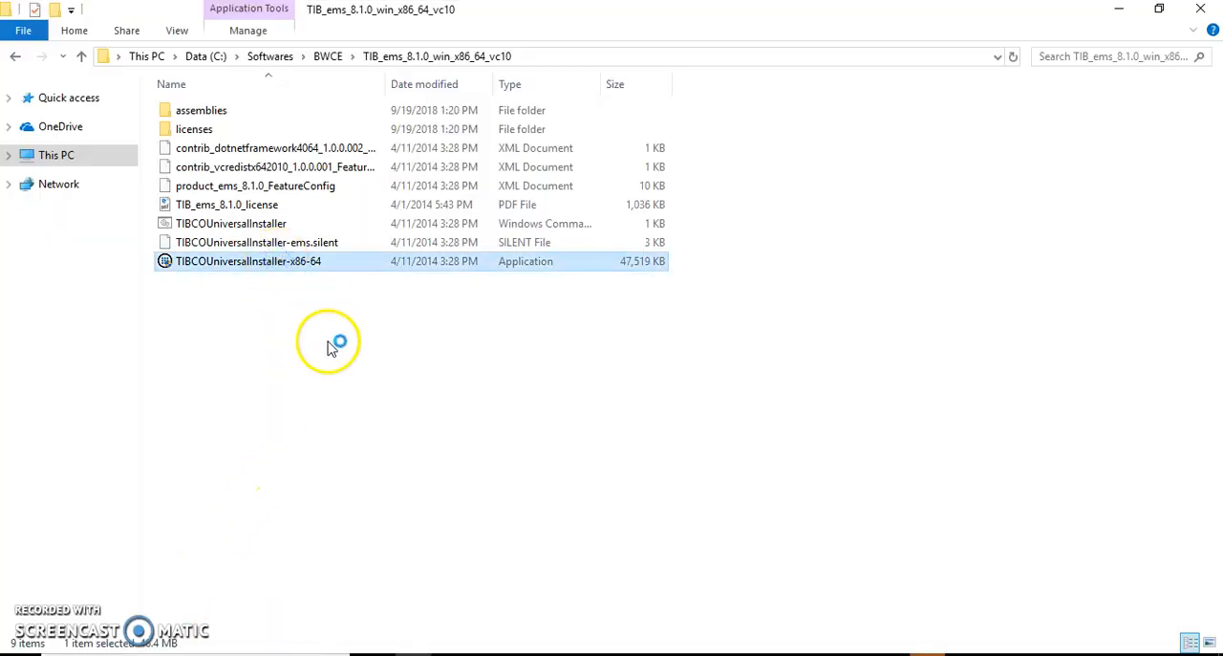
# Step: Launch the EMS 8.1.0 installer, accept the license and use the existing C:\tibcoCE TIBCO_HOME
pyautogui.doubleClick(249, 260)
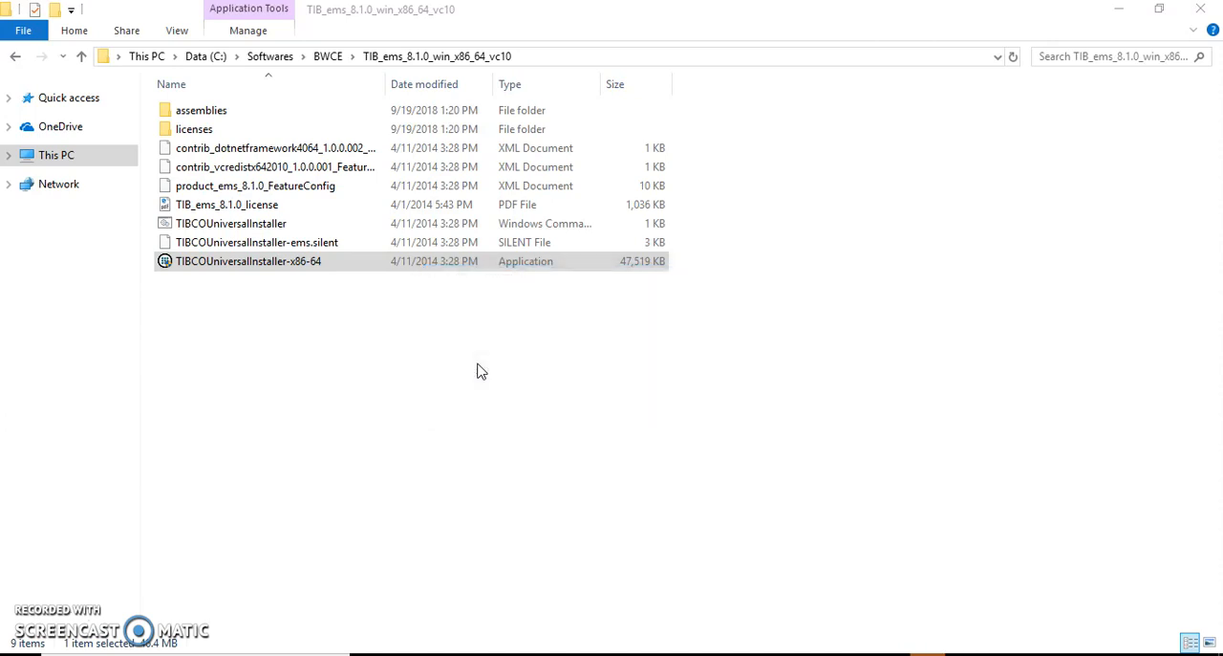
pyautogui.doubleClick(248, 260)
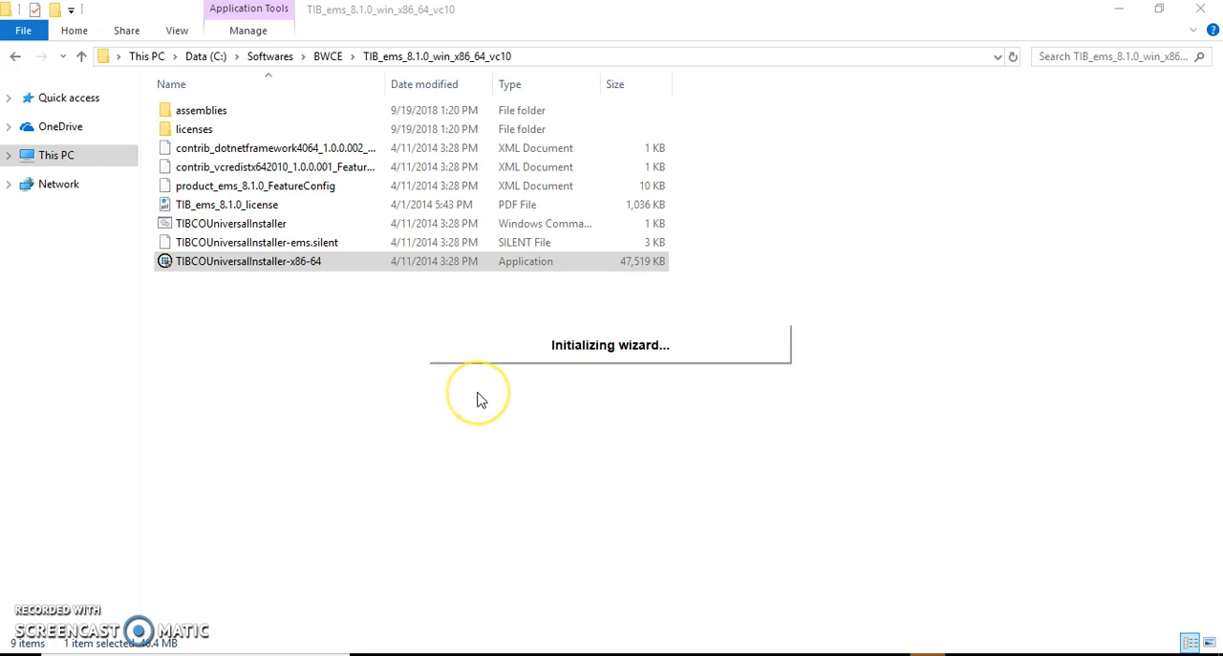
pyautogui.moveTo(480, 398)
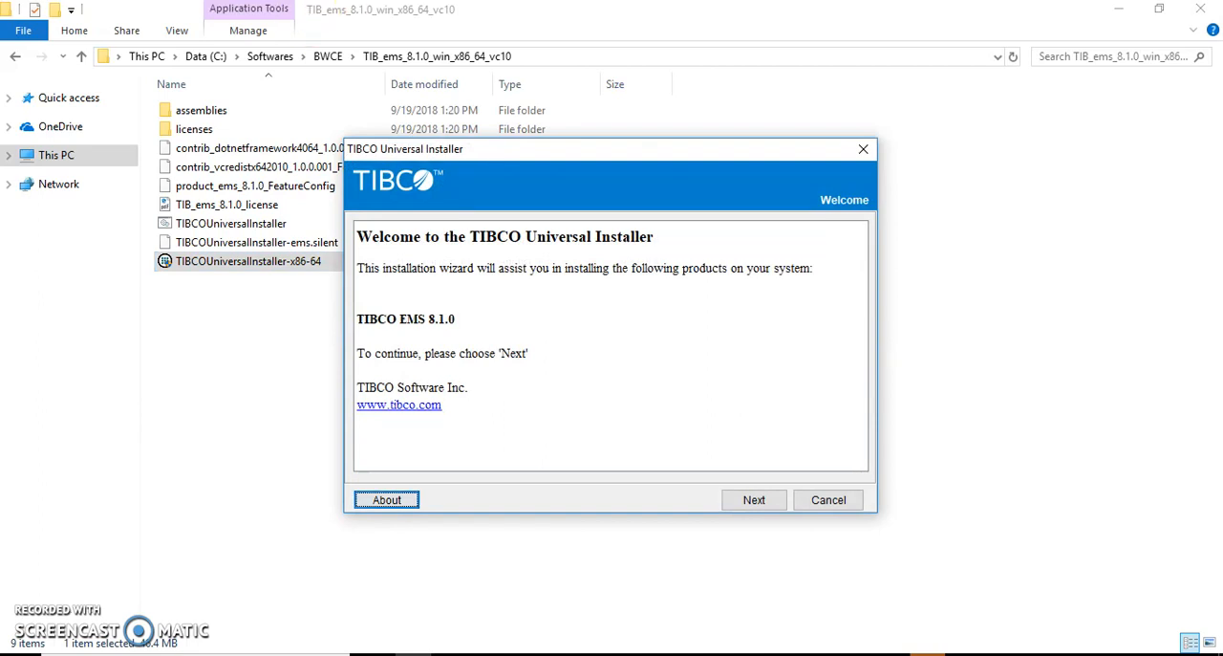
pyautogui.moveTo(375, 344)
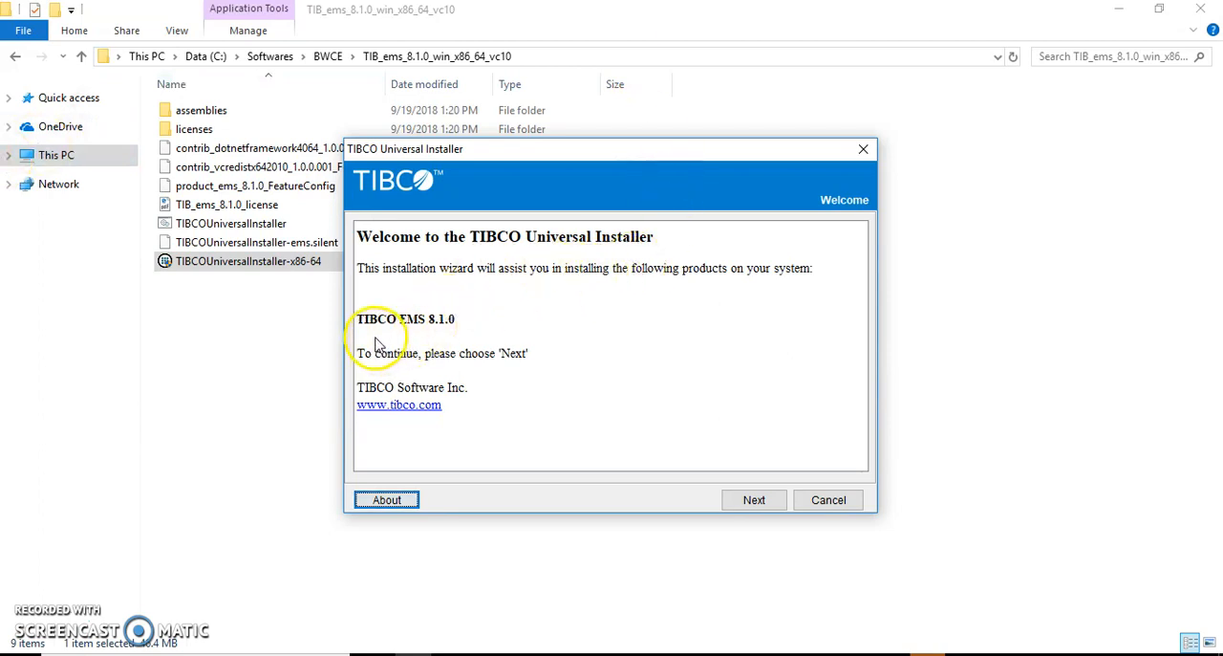
pyautogui.moveTo(504, 340)
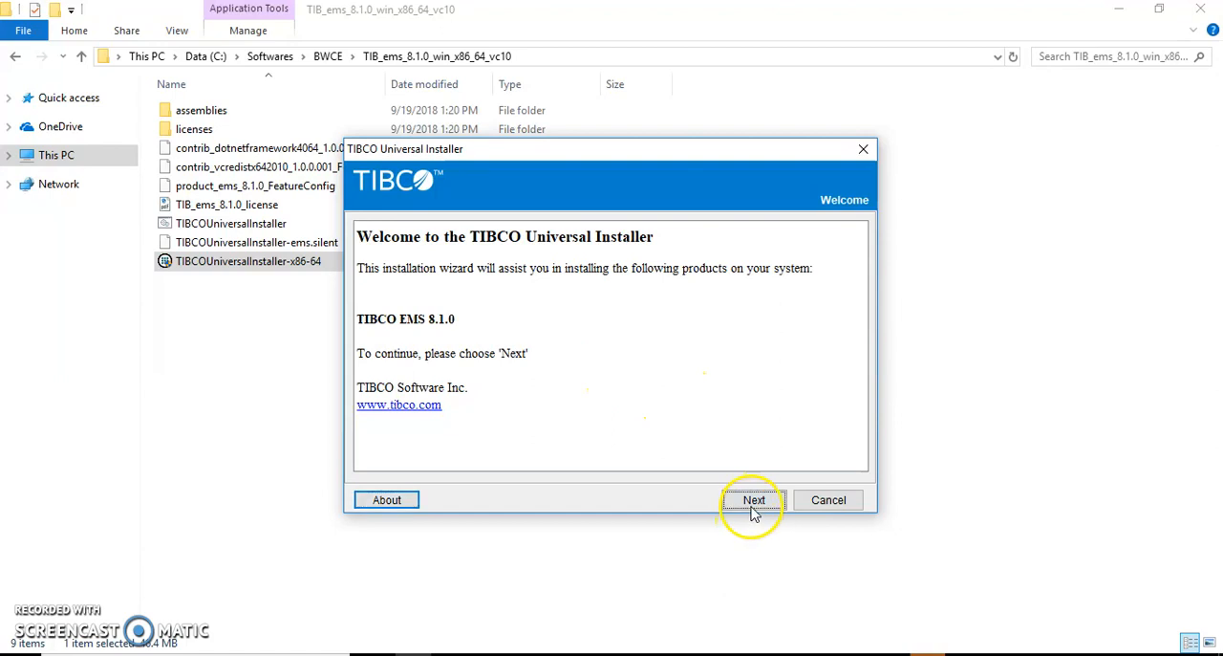
pyautogui.click(754, 499)
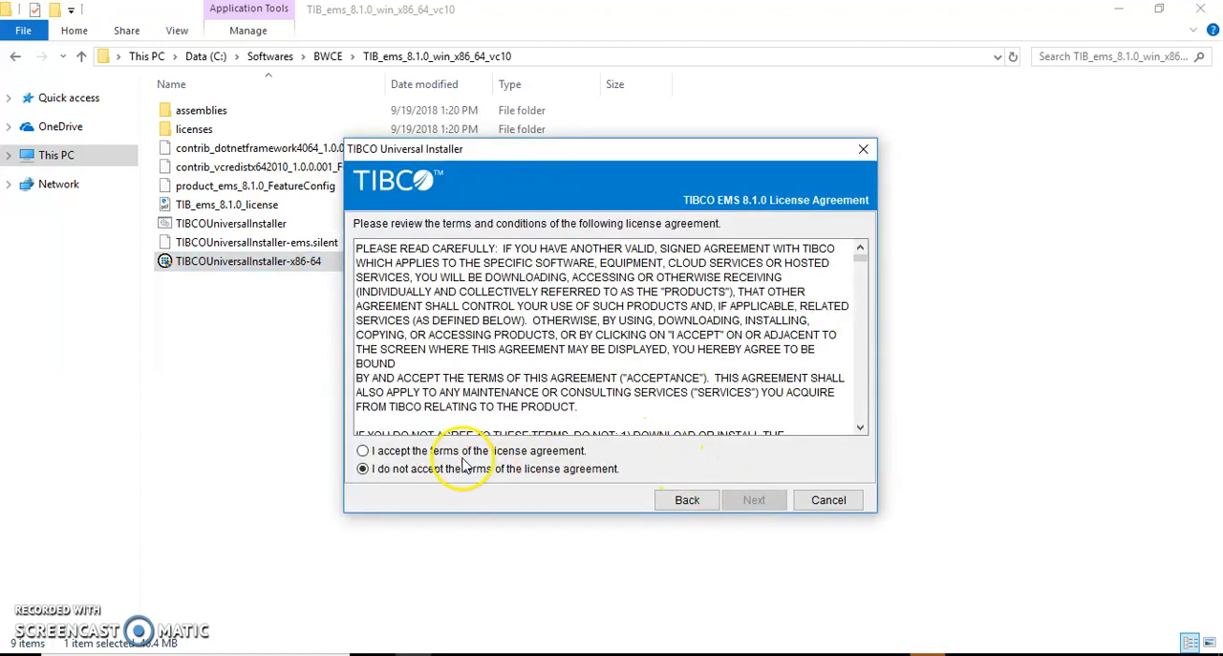
pyautogui.click(827, 499)
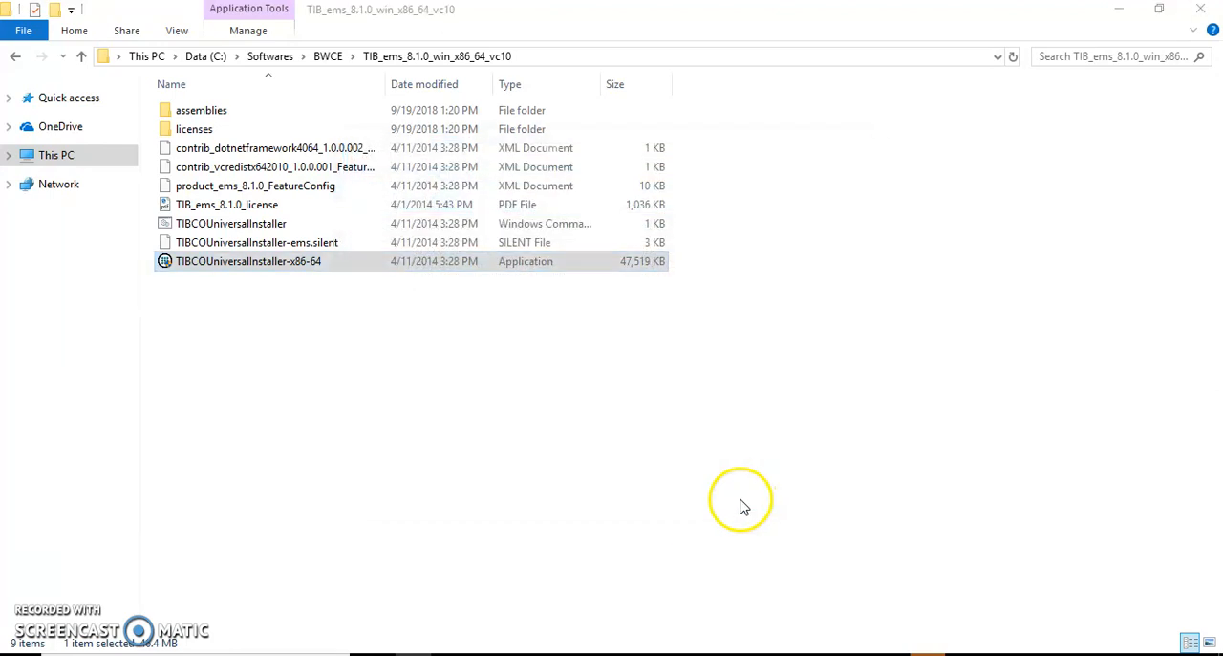
pyautogui.doubleClick(249, 260)
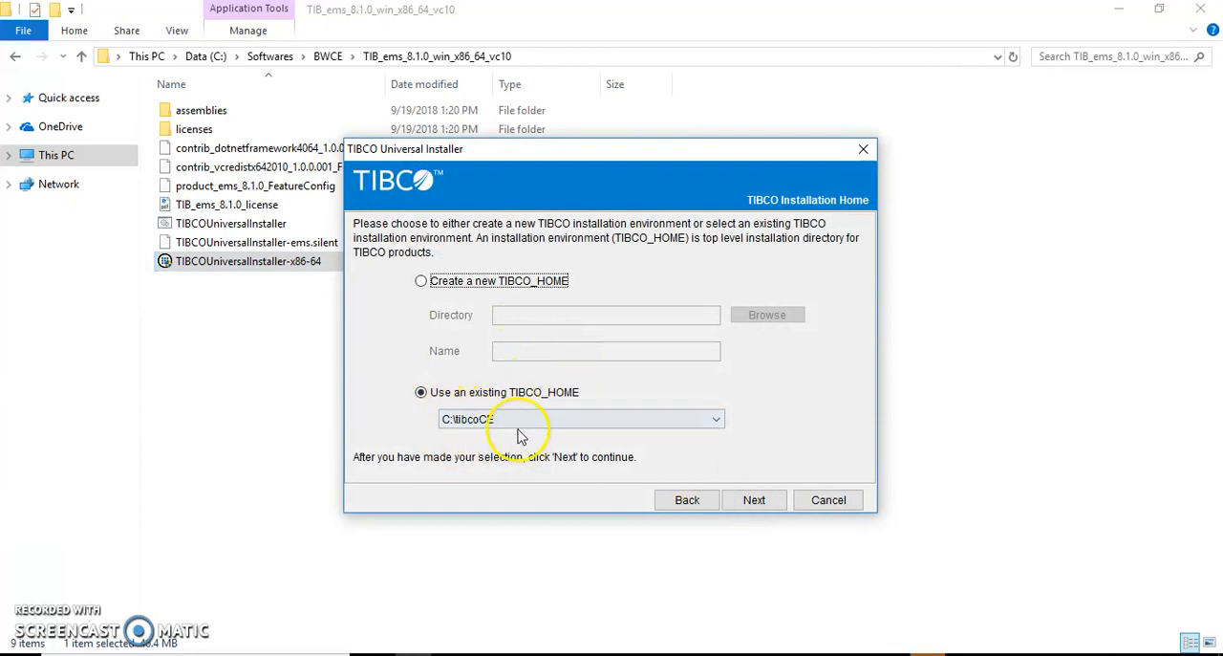
pyautogui.moveTo(459, 417)
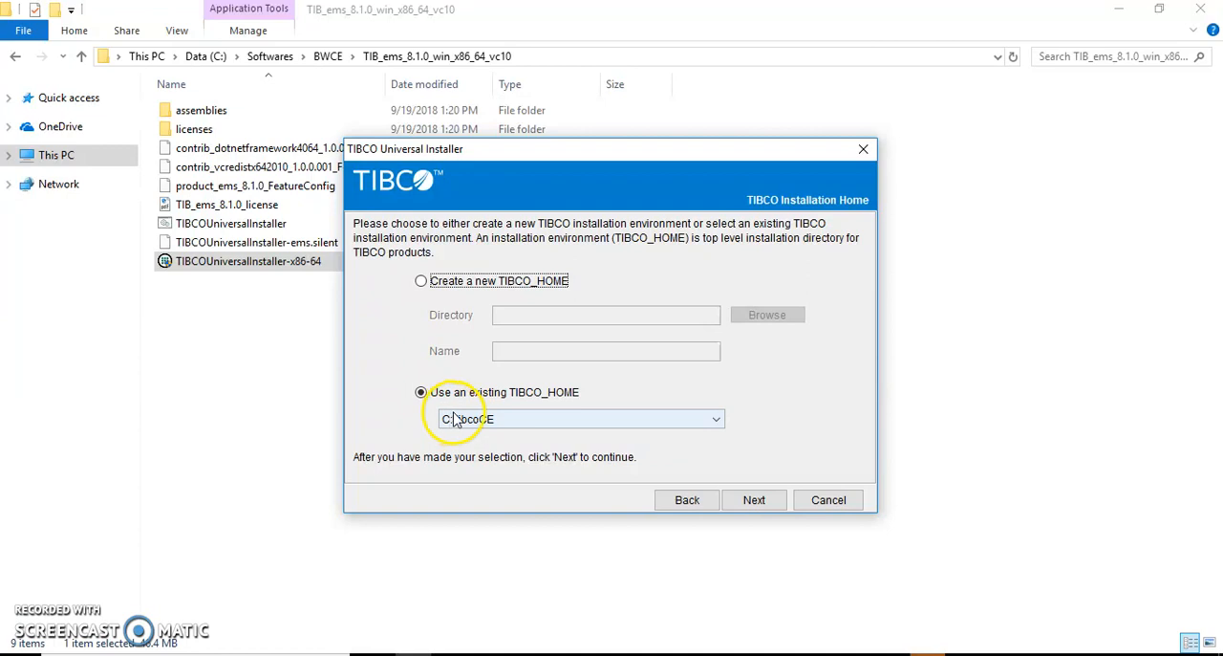
pyautogui.moveTo(741, 482)
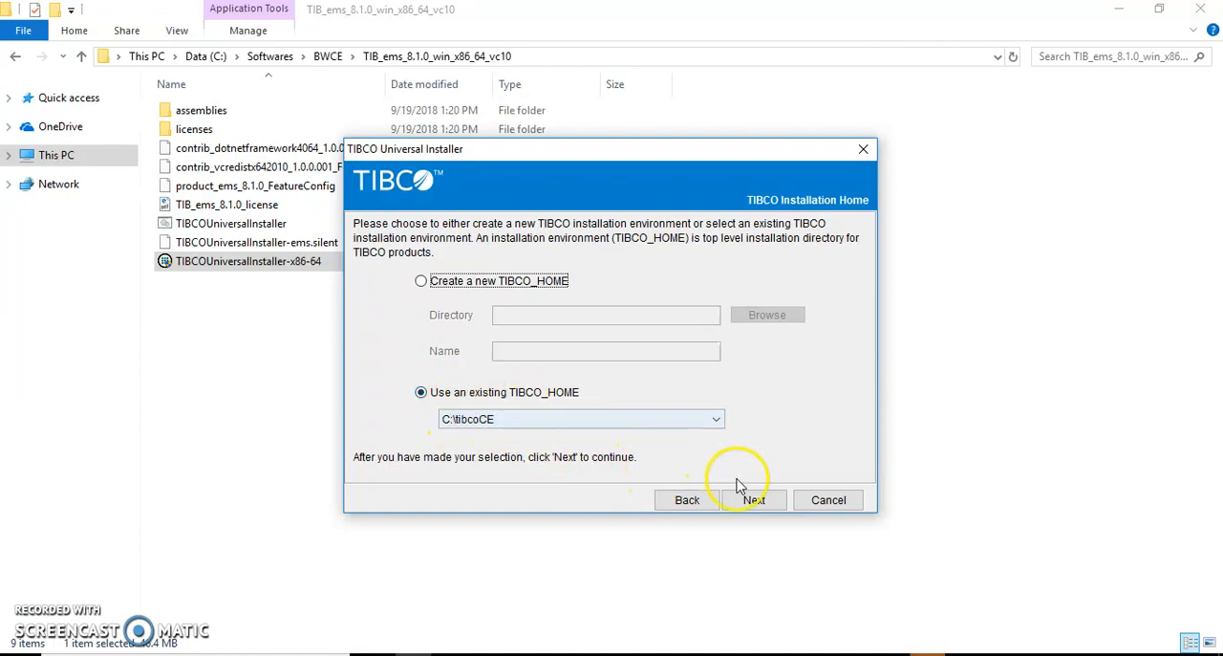
# Step: Confirm the C:\tibcoCE home, Development profile and C:\ProgramData\tibcoCE configuration folder despite the non-empty warning
pyautogui.click(753, 499)
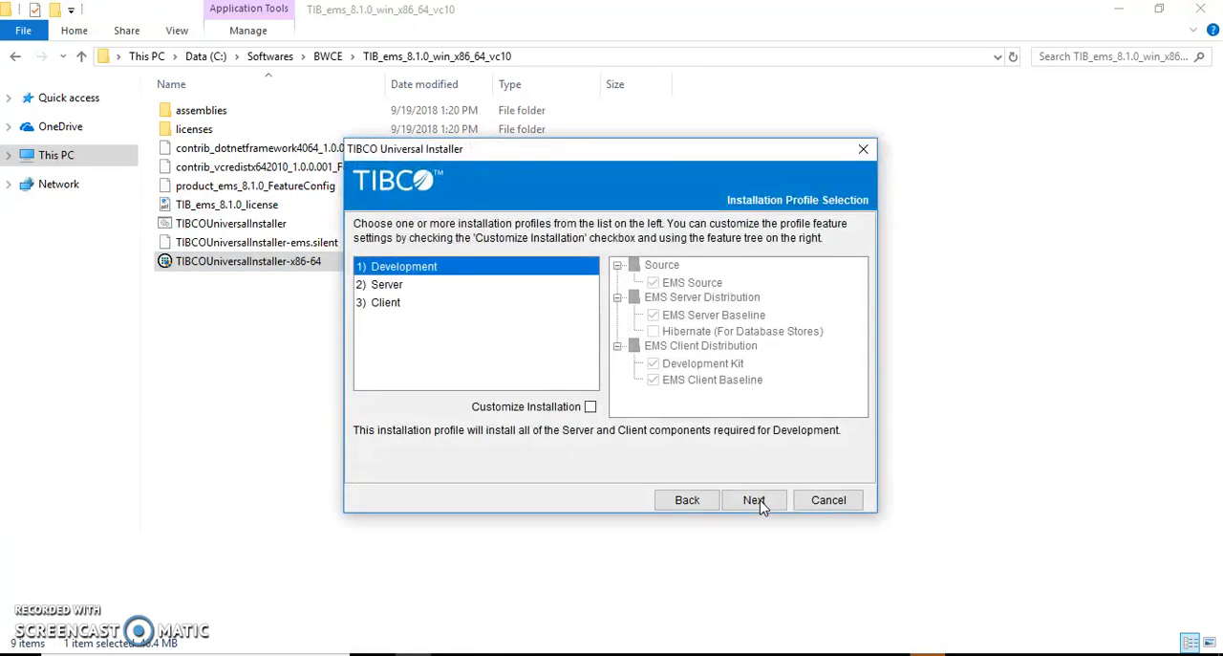
pyautogui.moveTo(658, 474)
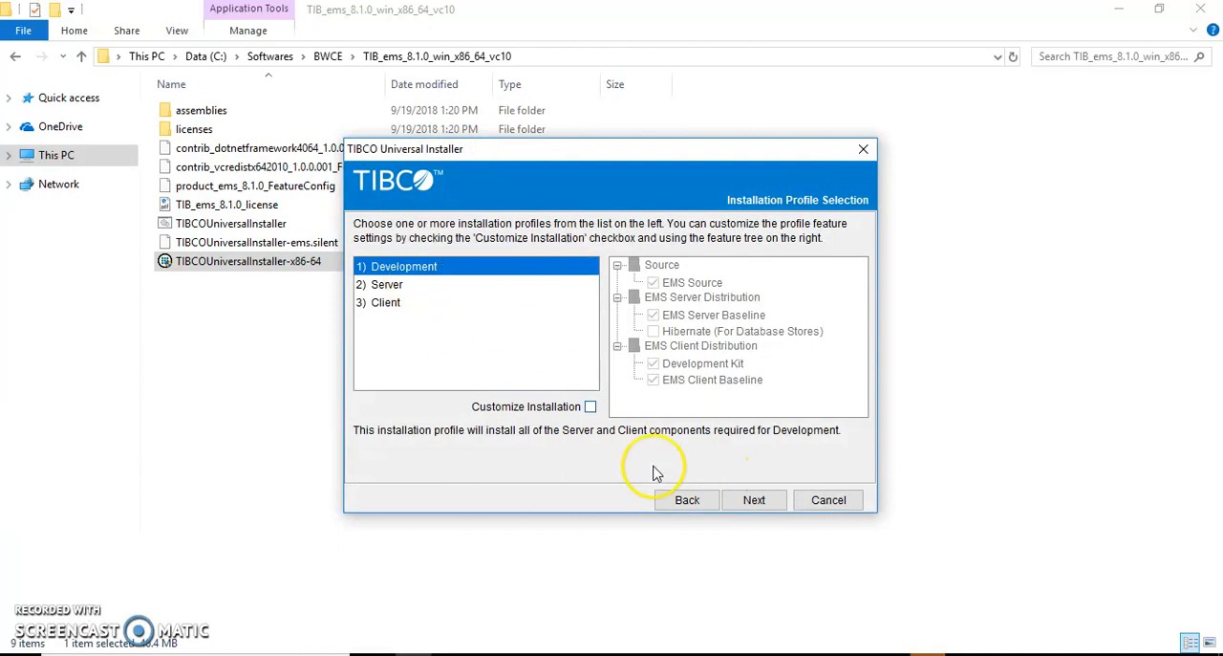
pyautogui.click(754, 499)
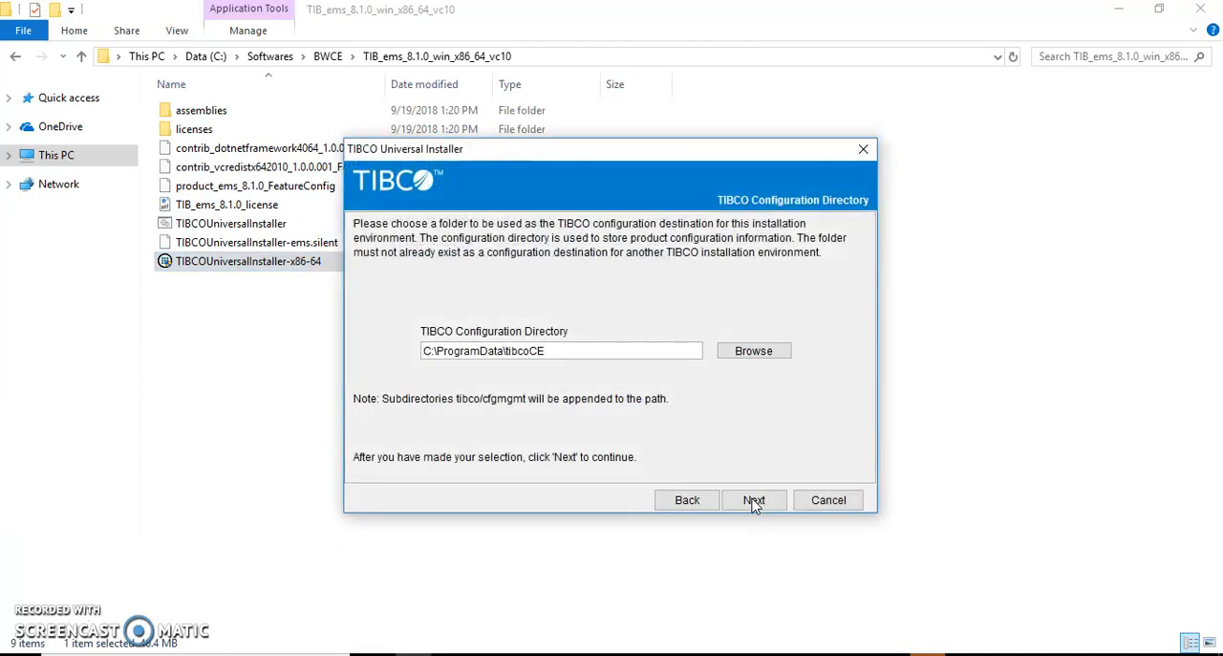
pyautogui.moveTo(755, 481)
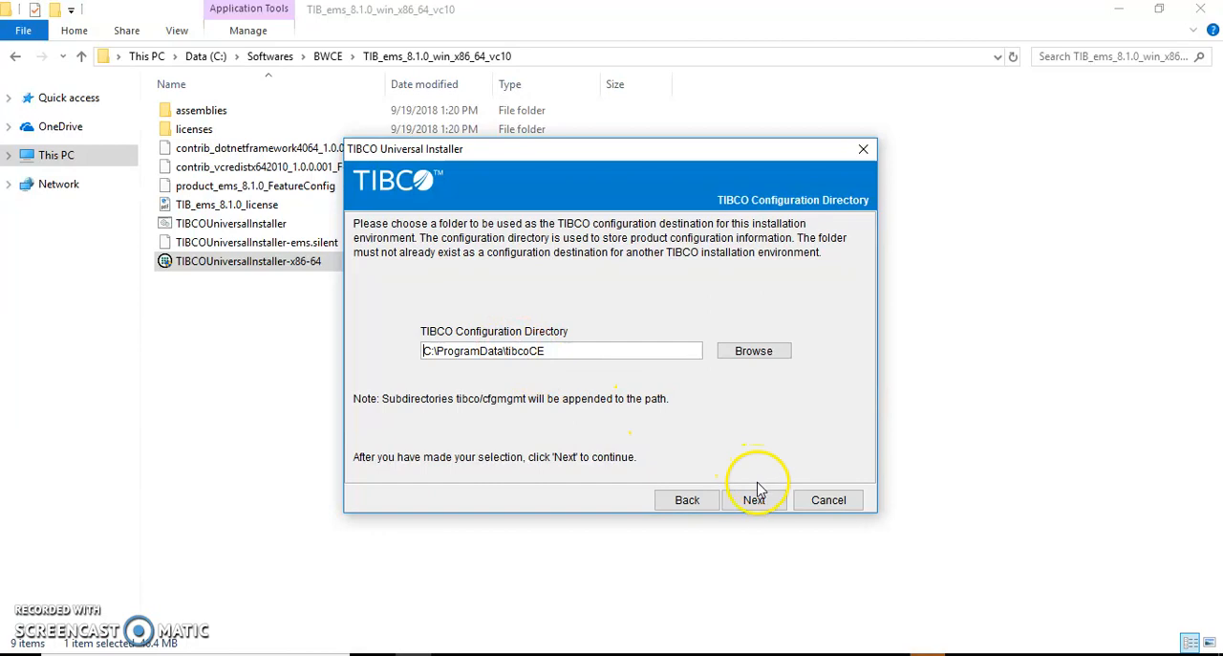
pyautogui.click(753, 499)
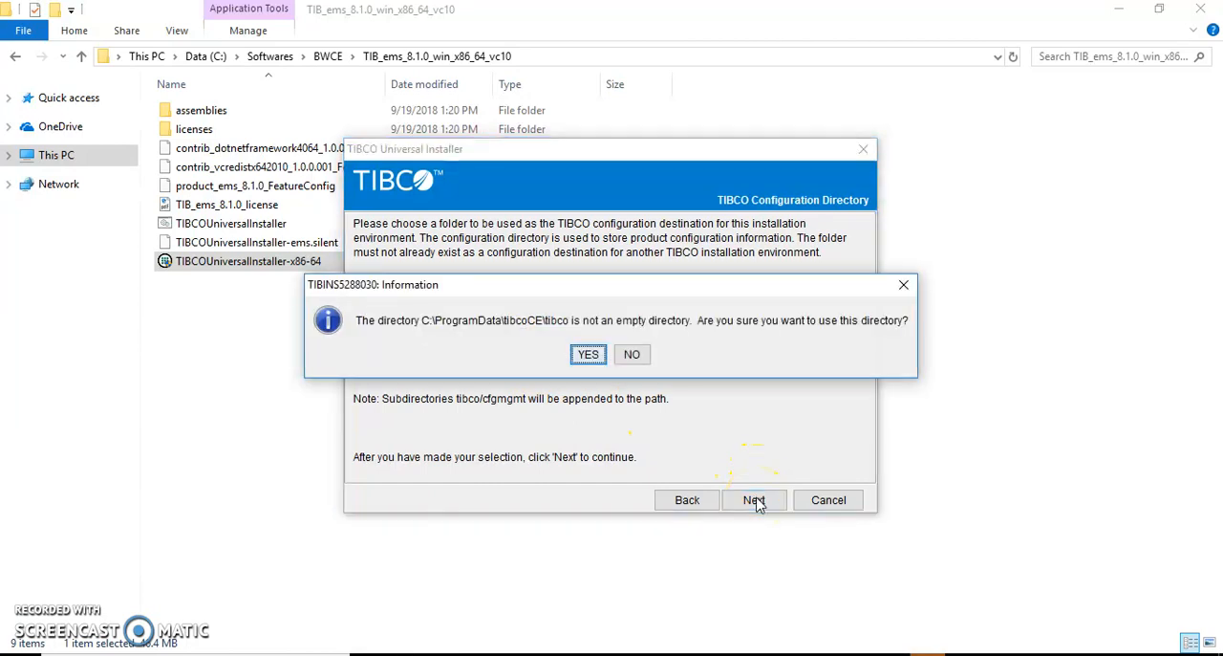
pyautogui.moveTo(711, 337)
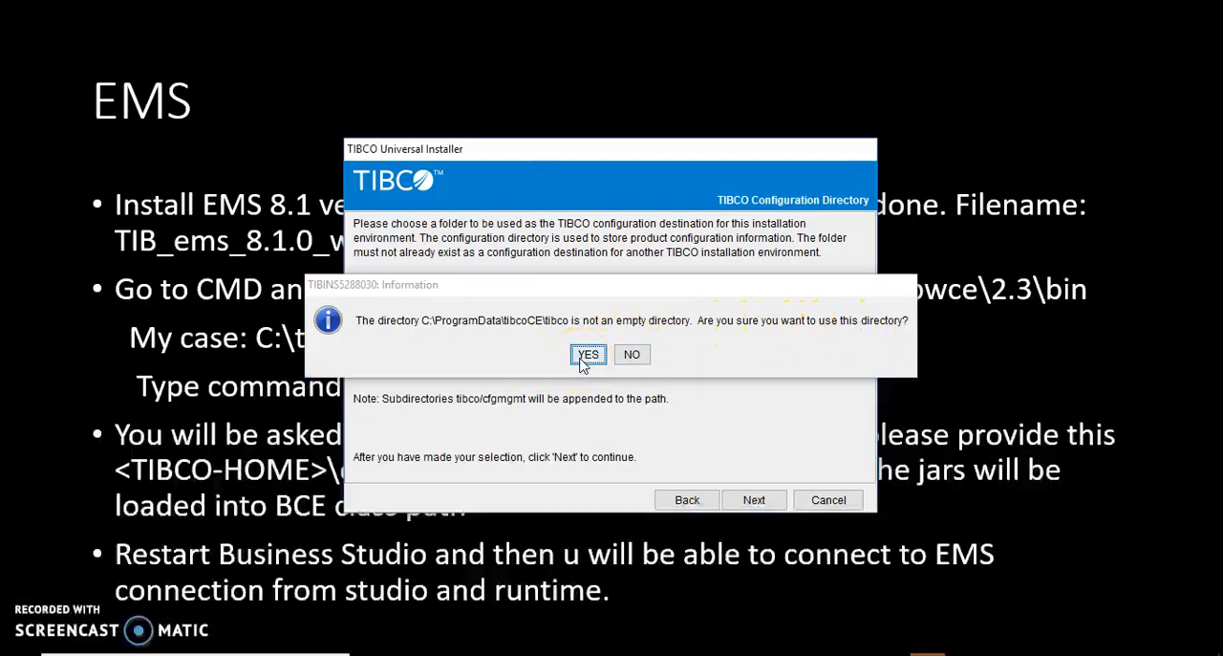
pyautogui.click(589, 353)
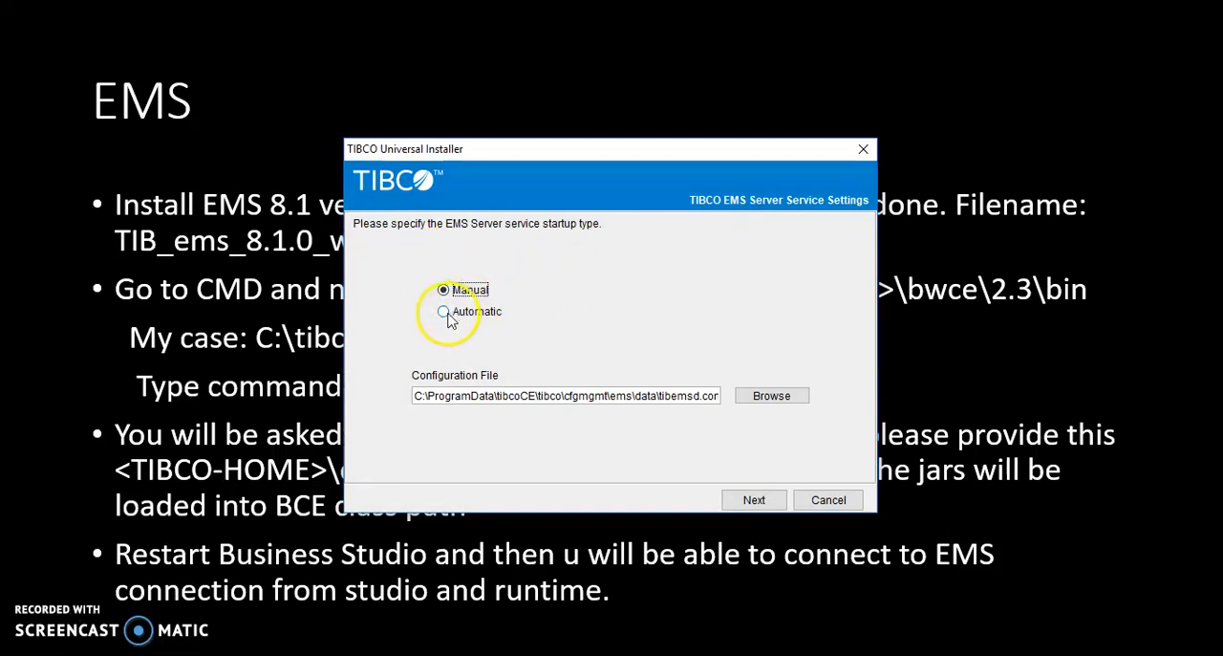
# Step: Set the EMS server to start automatically and proceed to the pre-install summary
pyautogui.click(443, 310)
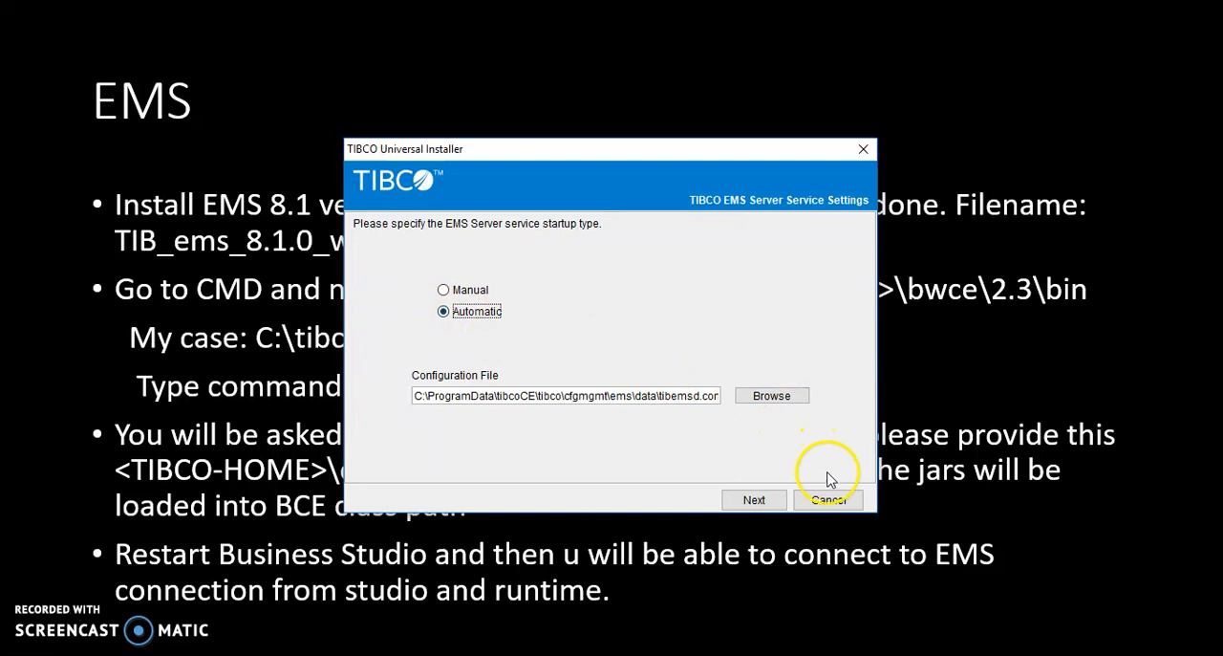
pyautogui.click(753, 498)
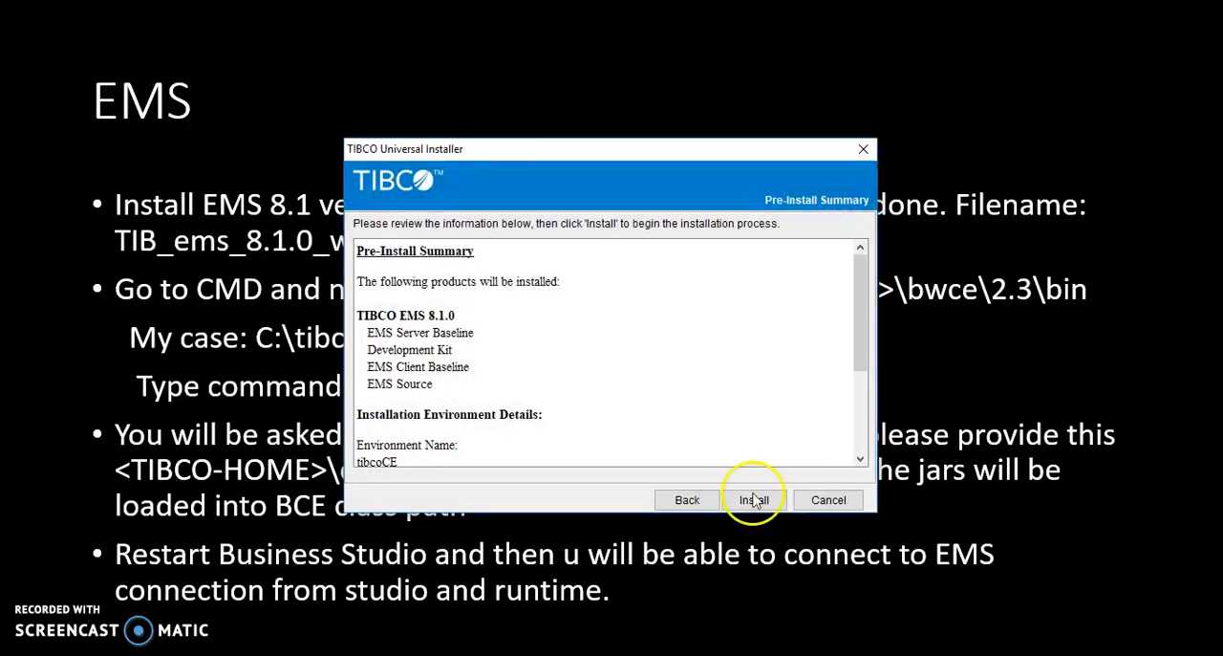
# Step: Review the pre-install summary of EMS 8.1.0 components and start the installation
pyautogui.scroll(-3)
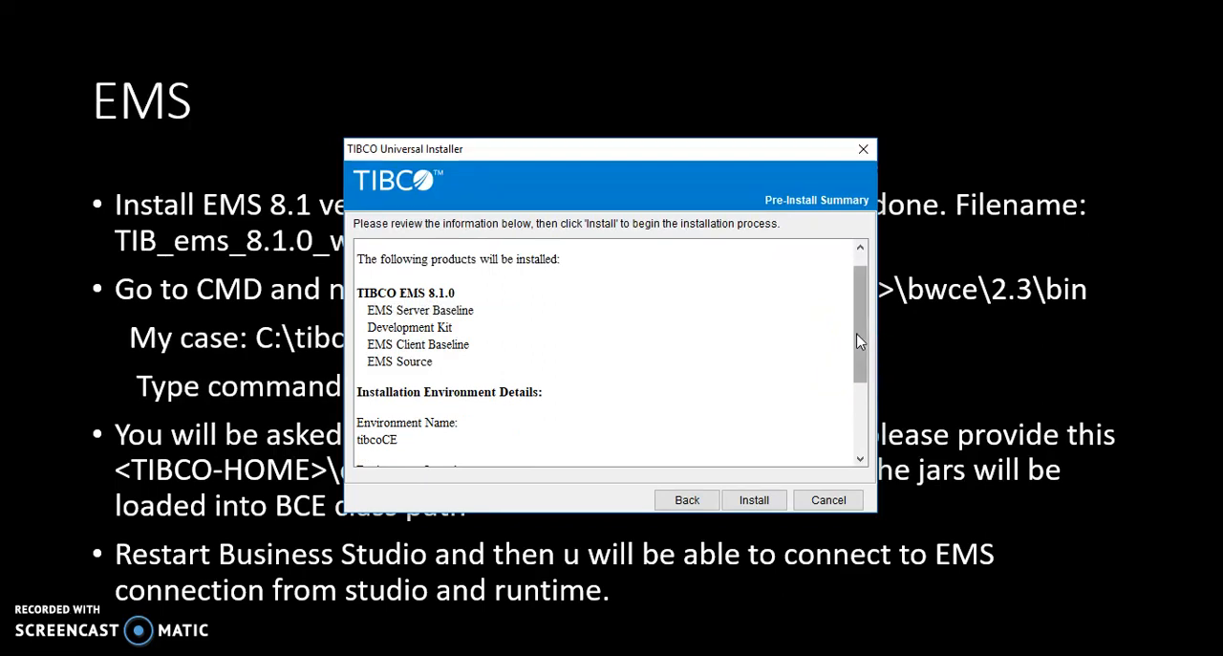
pyautogui.scroll(-3)
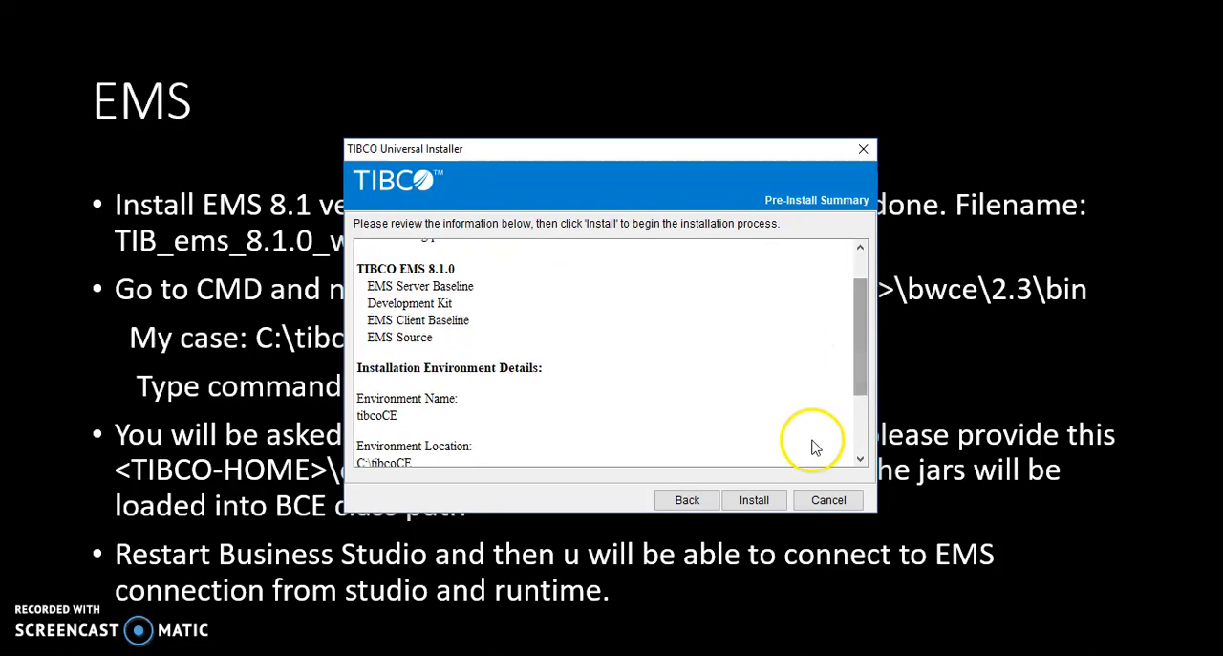
pyautogui.click(753, 498)
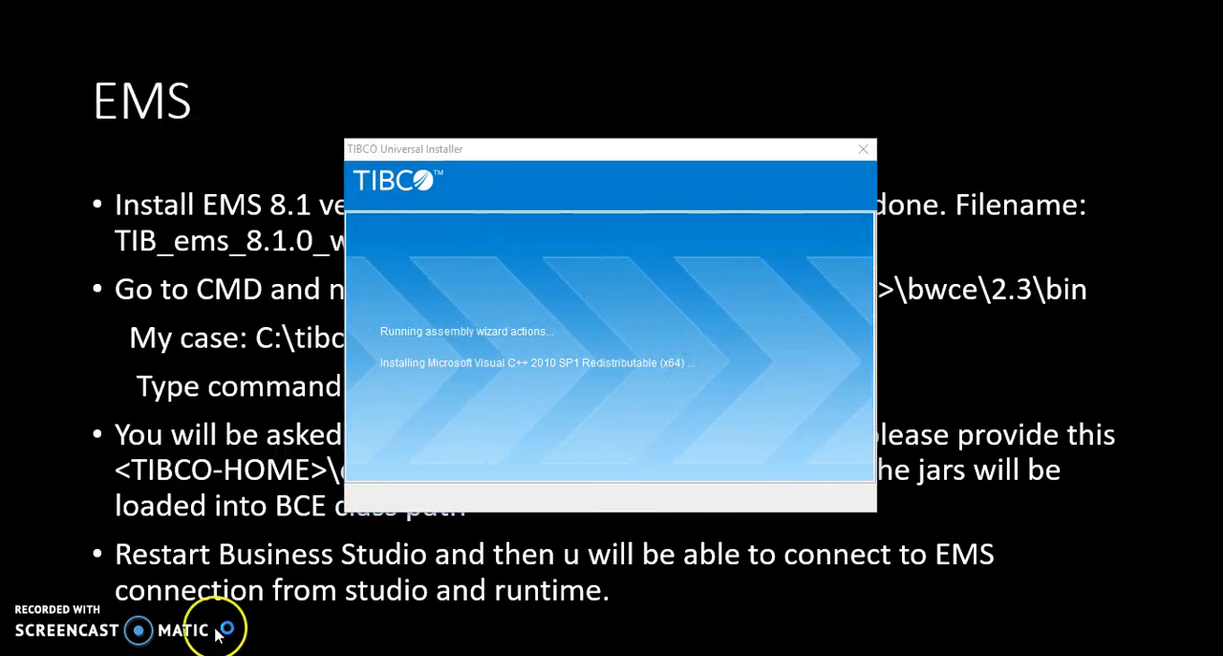
pyautogui.moveTo(42, 615)
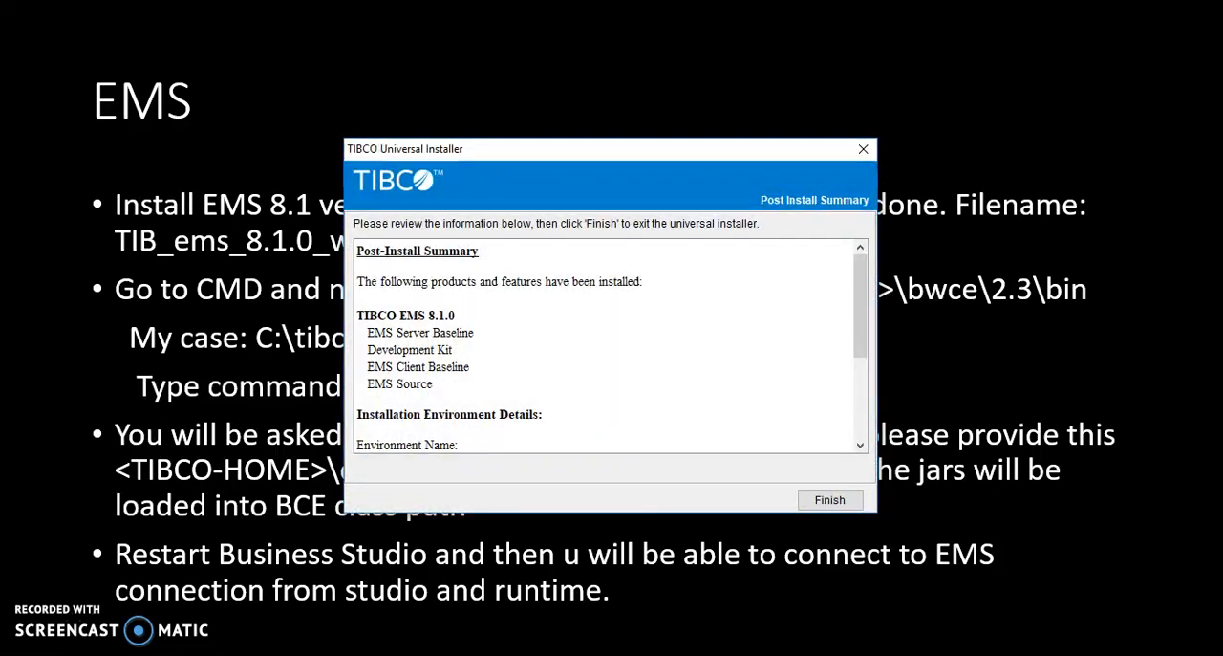
pyautogui.moveTo(868, 317)
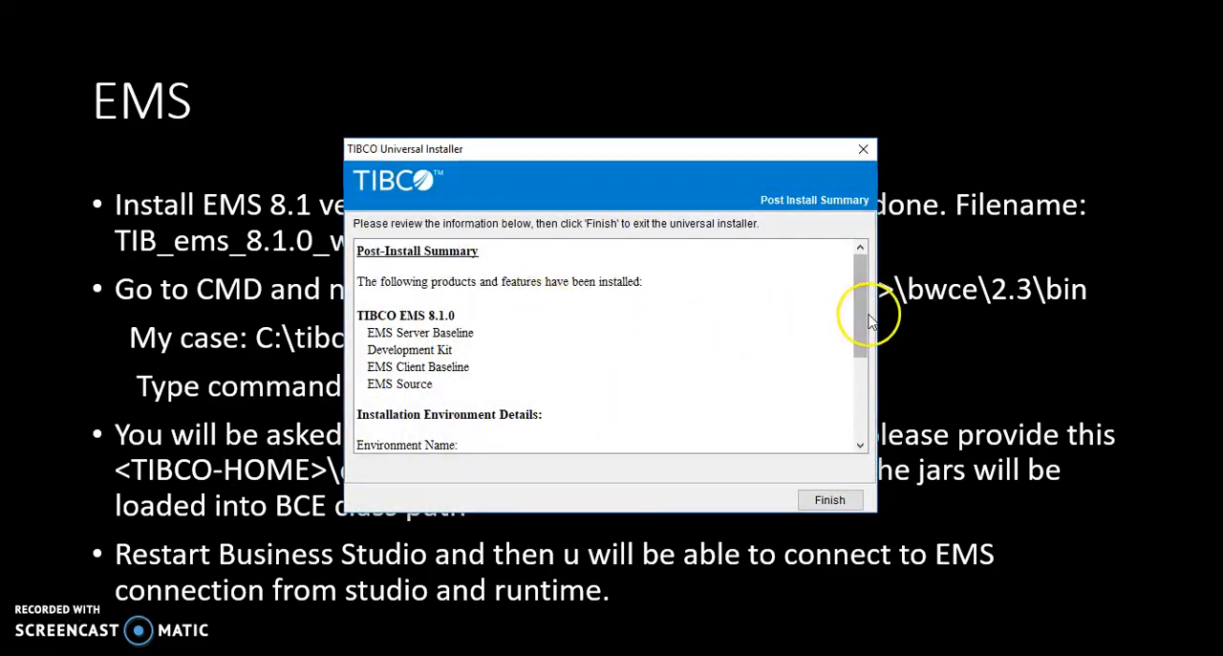
# Step: Scroll the post-install summary listing the installed EMS server, client, development kit and source
pyautogui.scroll(-3)
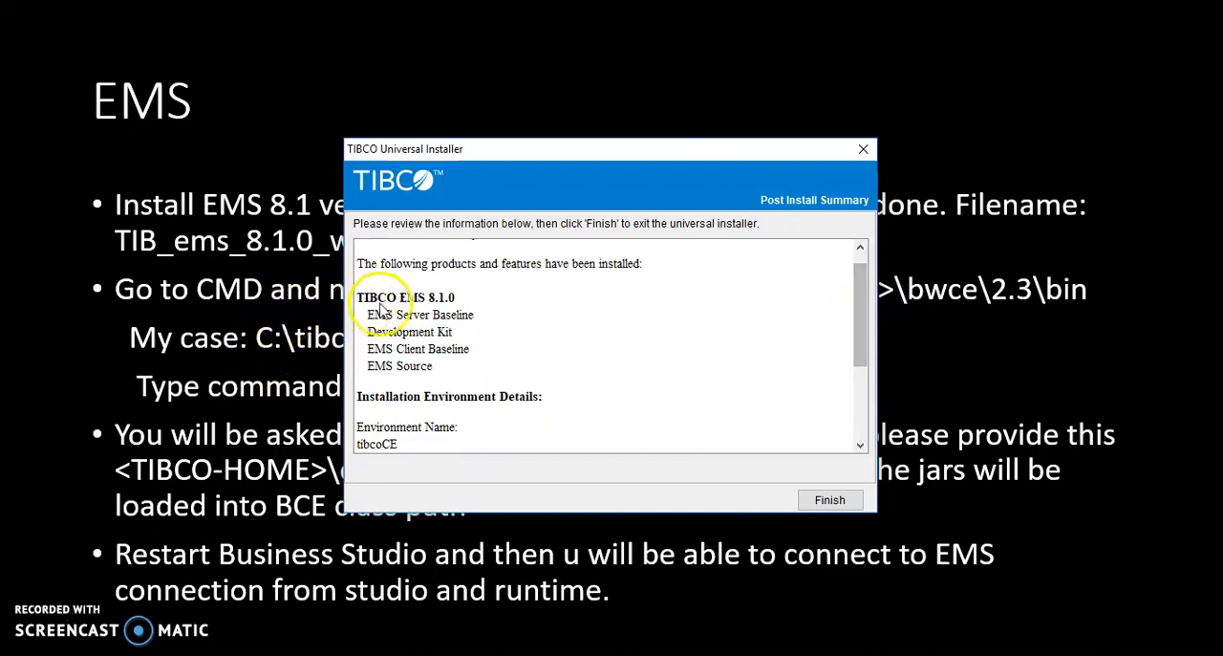
pyautogui.moveTo(829, 500)
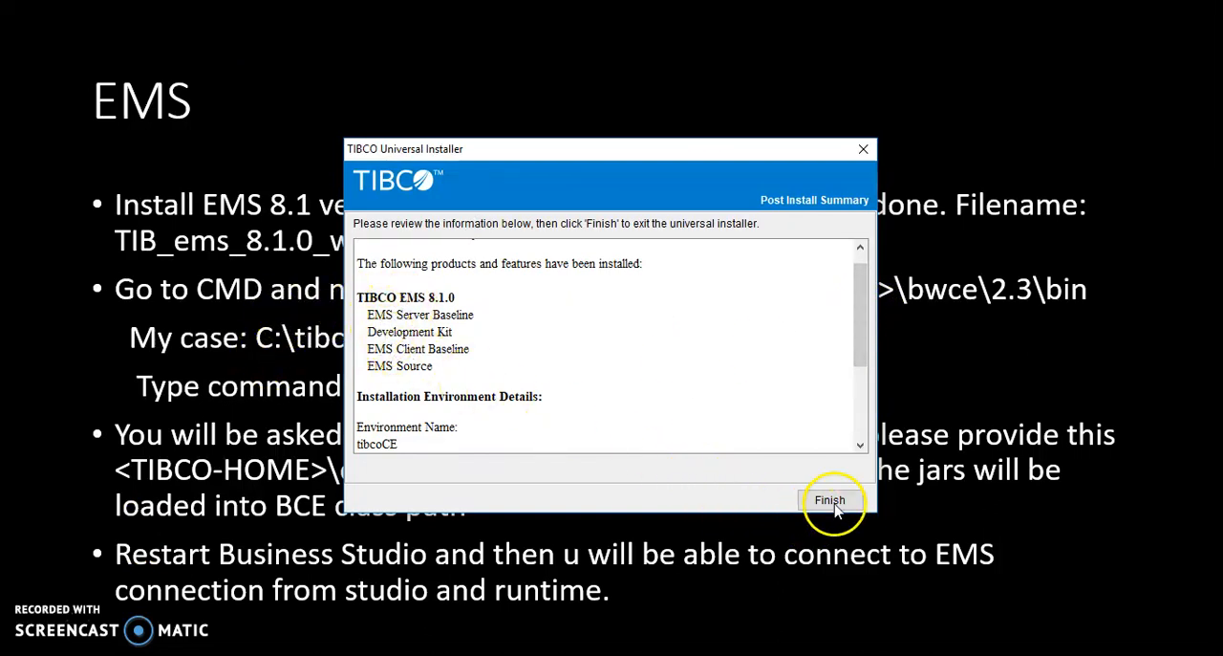
pyautogui.click(830, 501)
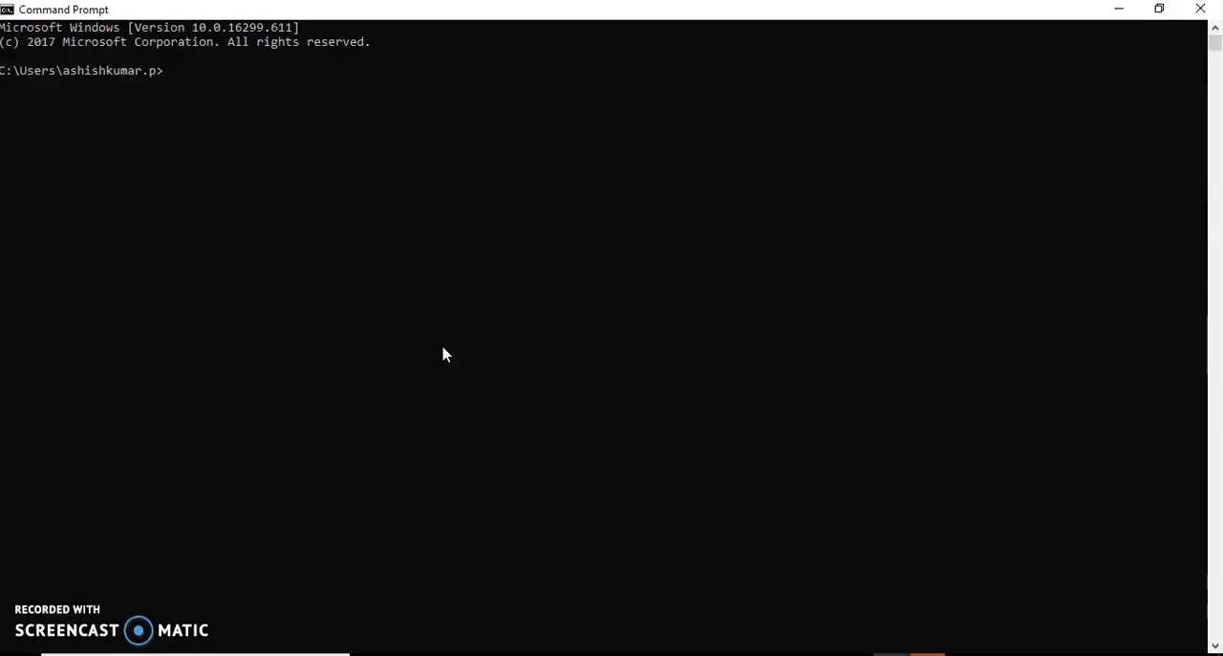
# Step: From C:\tibcoCE\bwce\2.3\bin run bwinstall.exe ems-driver so it asks for the EMS plugins path
pyautogui.write('cd C:\\tibcoCE\\bwce\\2.3\\bin')
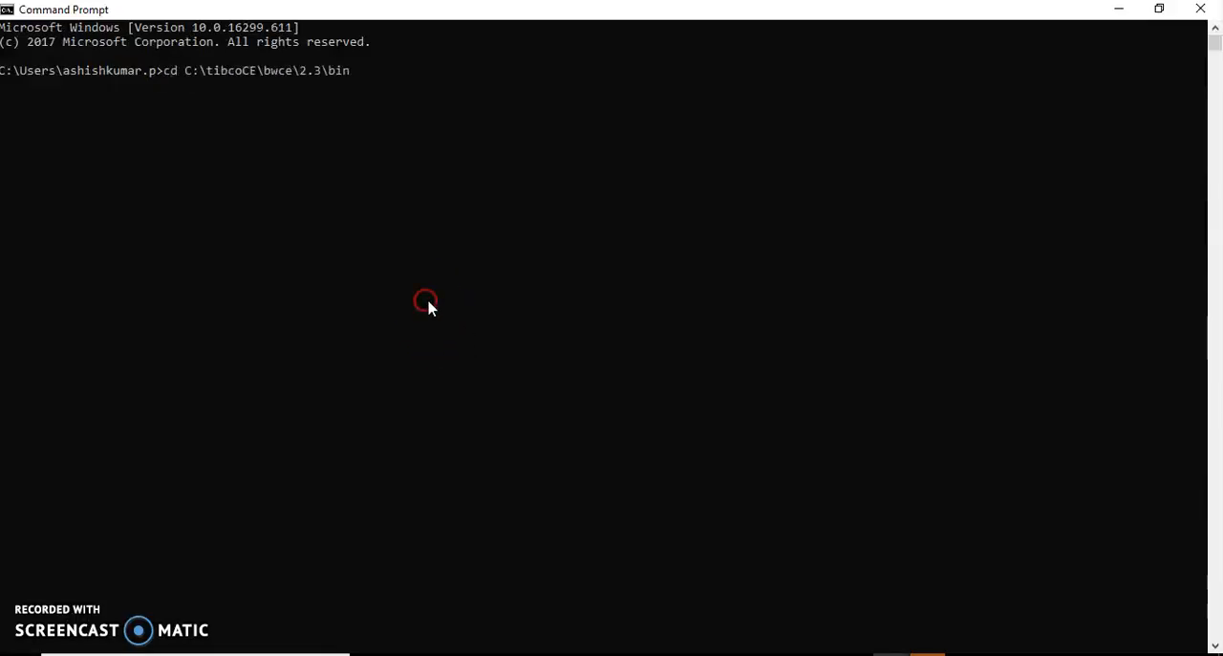
pyautogui.press('Return')
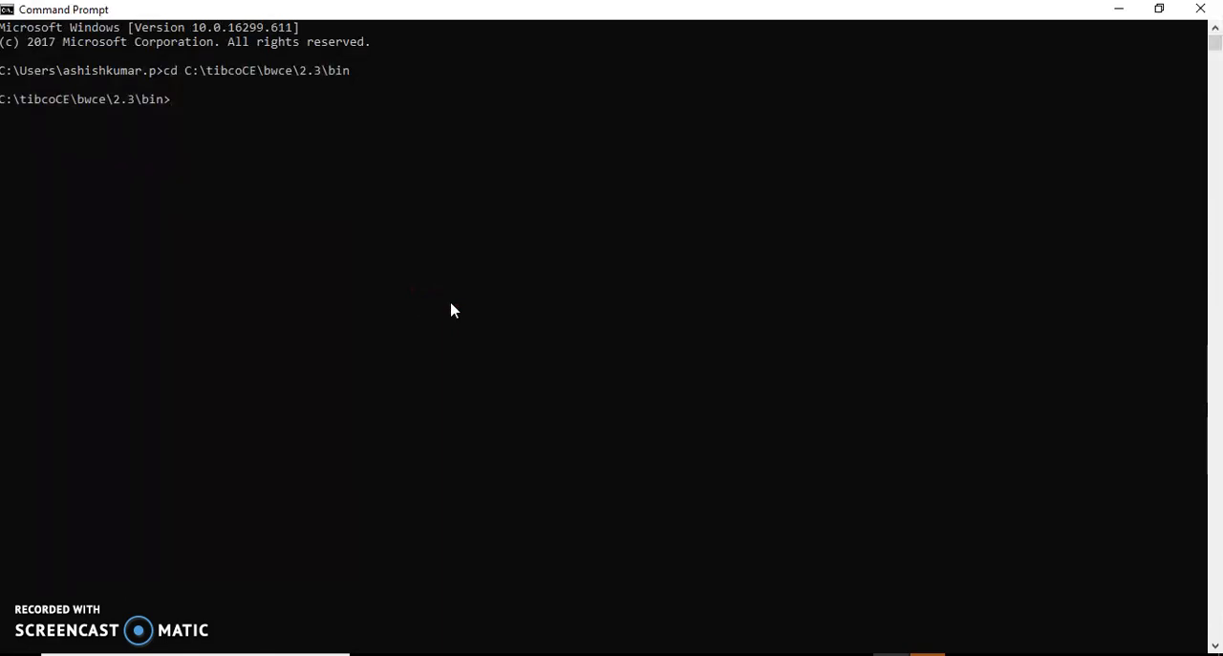
pyautogui.moveTo(36, 619)
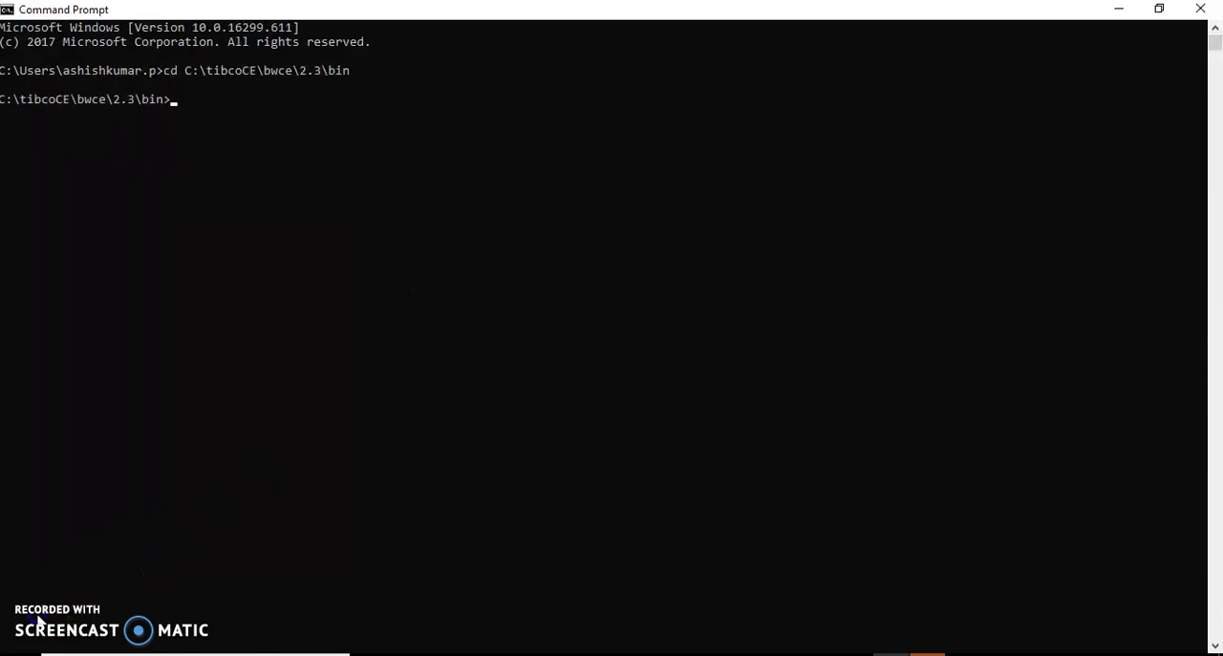
pyautogui.write('bwinstall.exe ems-driver')
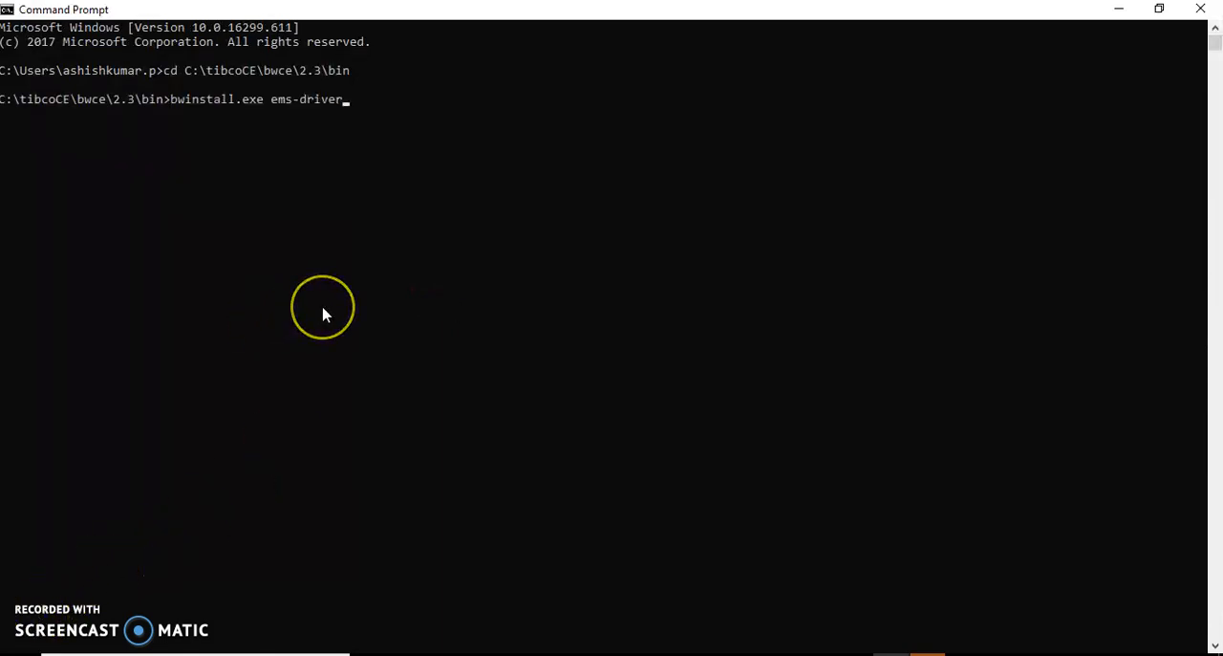
pyautogui.press('Return')
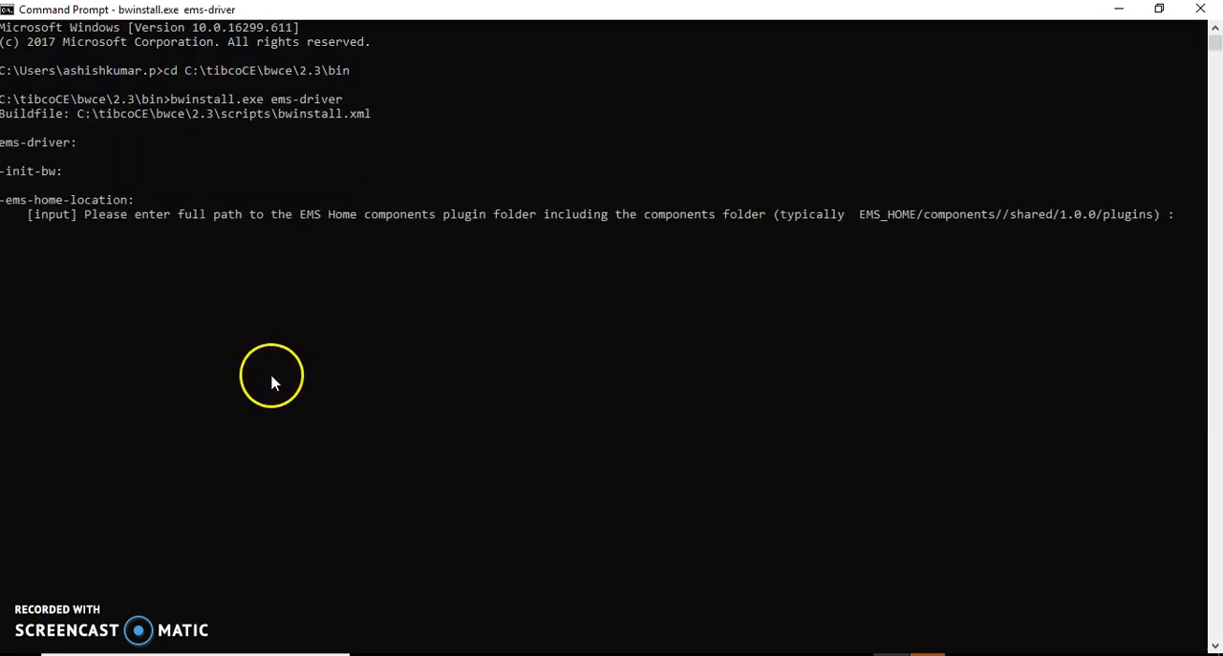
pyautogui.moveTo(210, 233)
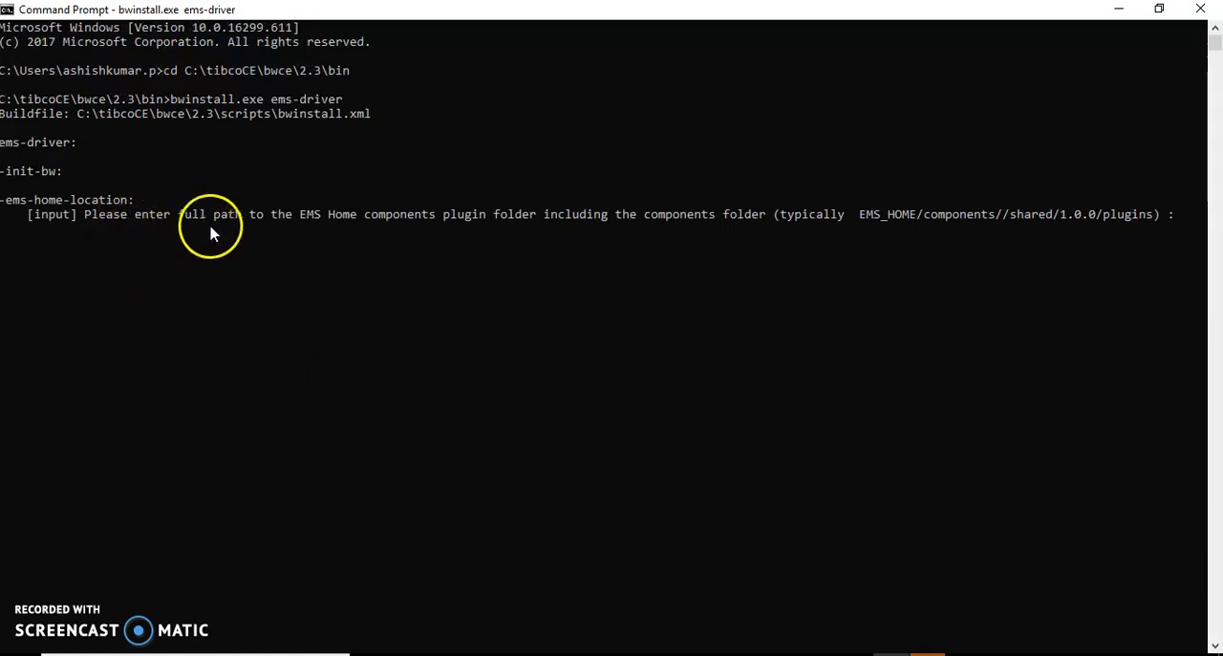
pyautogui.moveTo(425, 240)
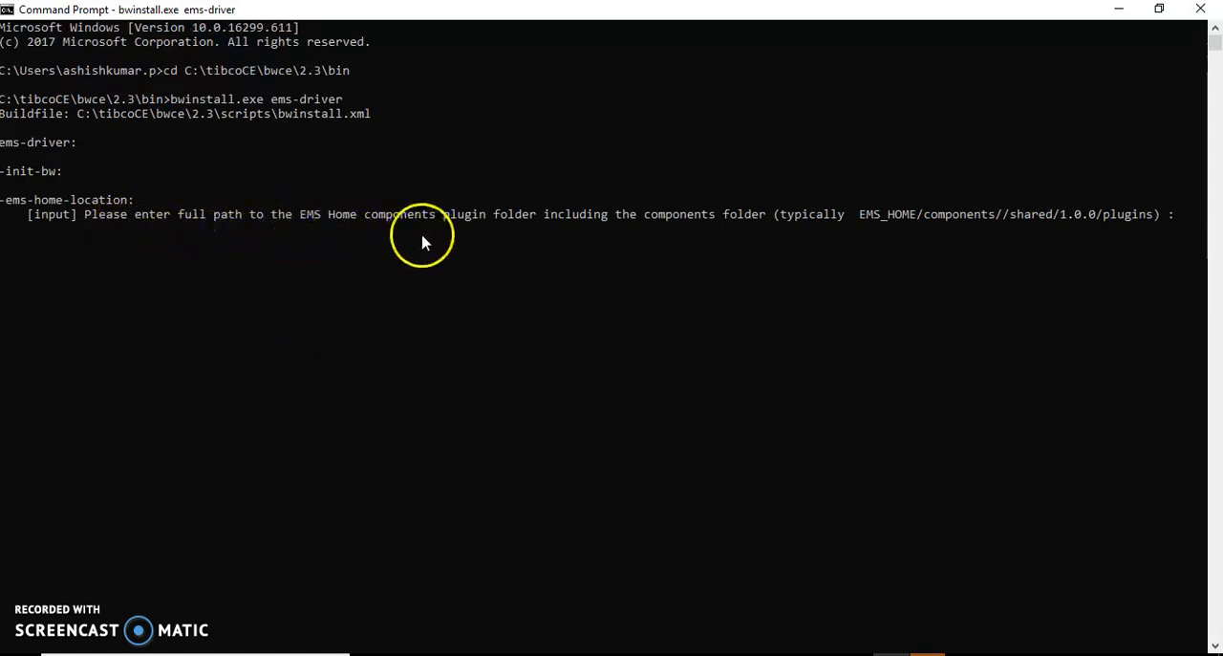
pyautogui.moveTo(812, 237)
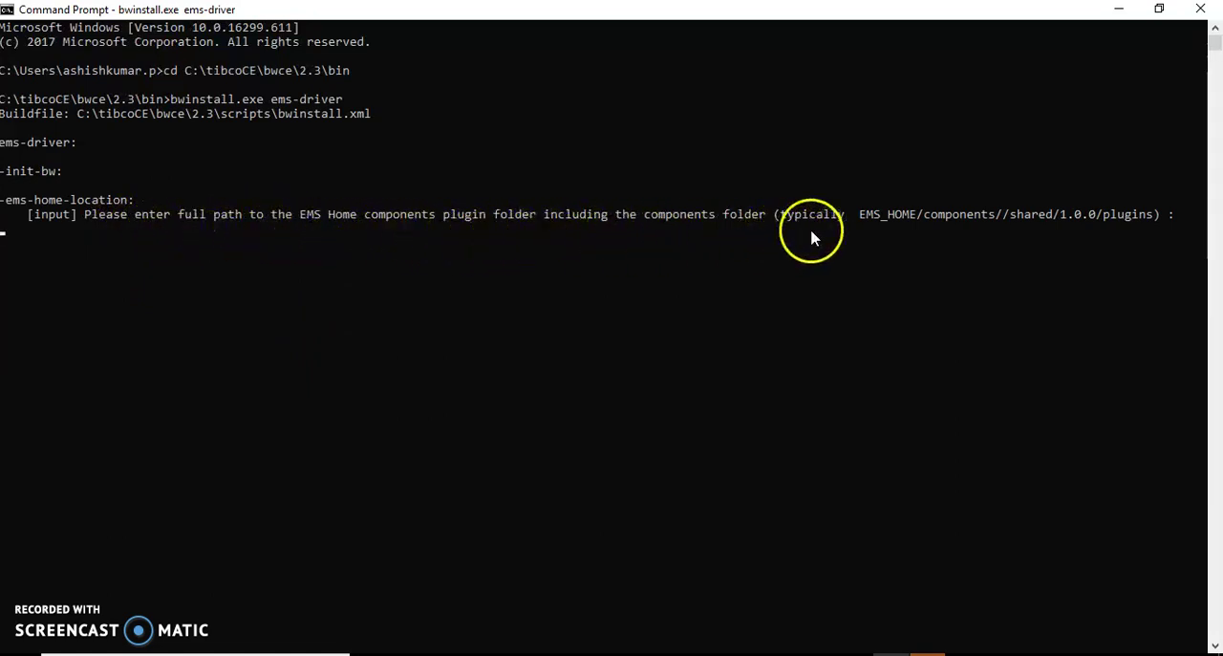
pyautogui.moveTo(967, 226)
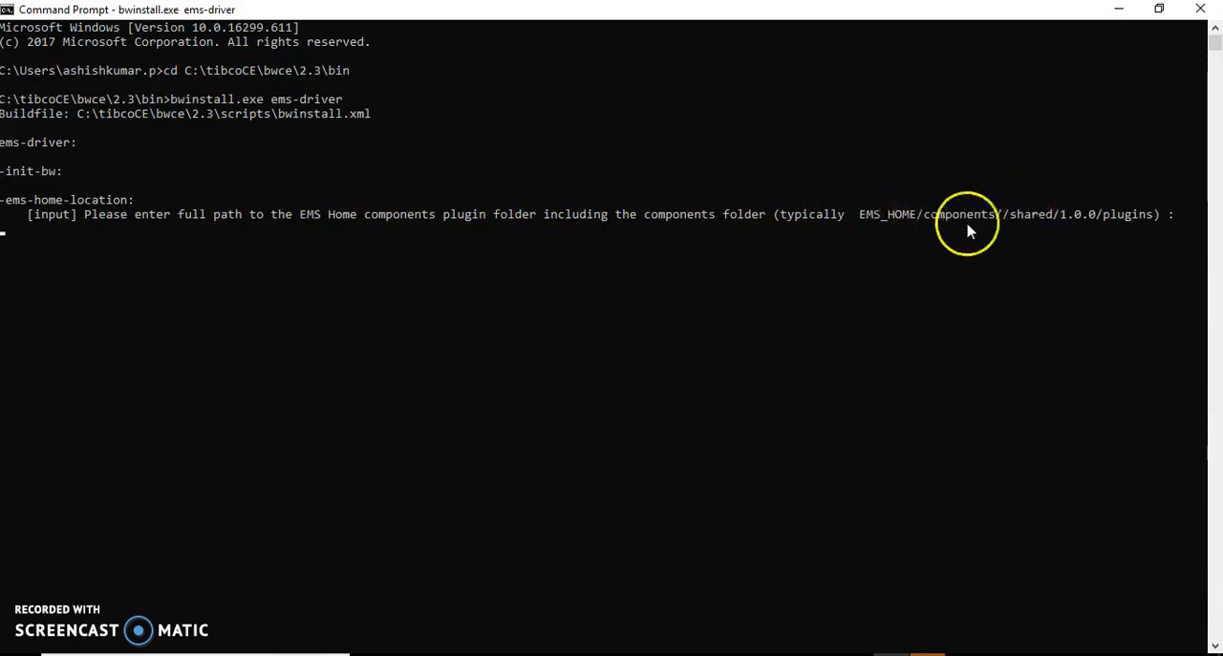
pyautogui.moveTo(594, 340)
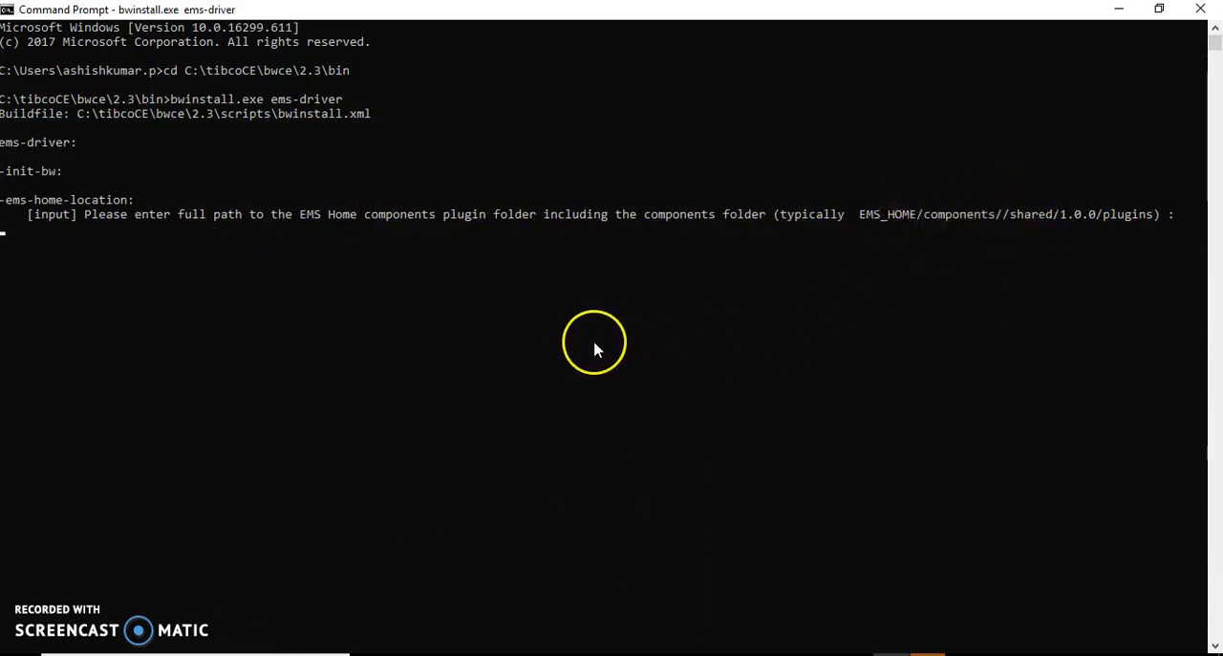
pyautogui.moveTo(54, 436)
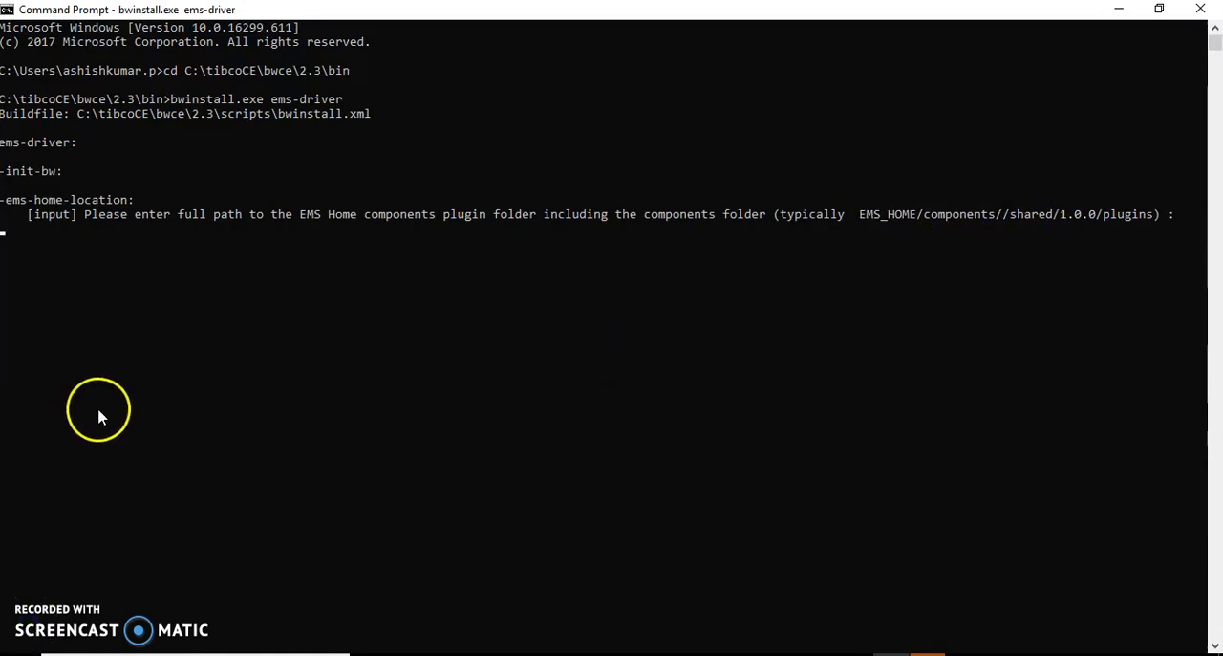
pyautogui.moveTo(67, 417)
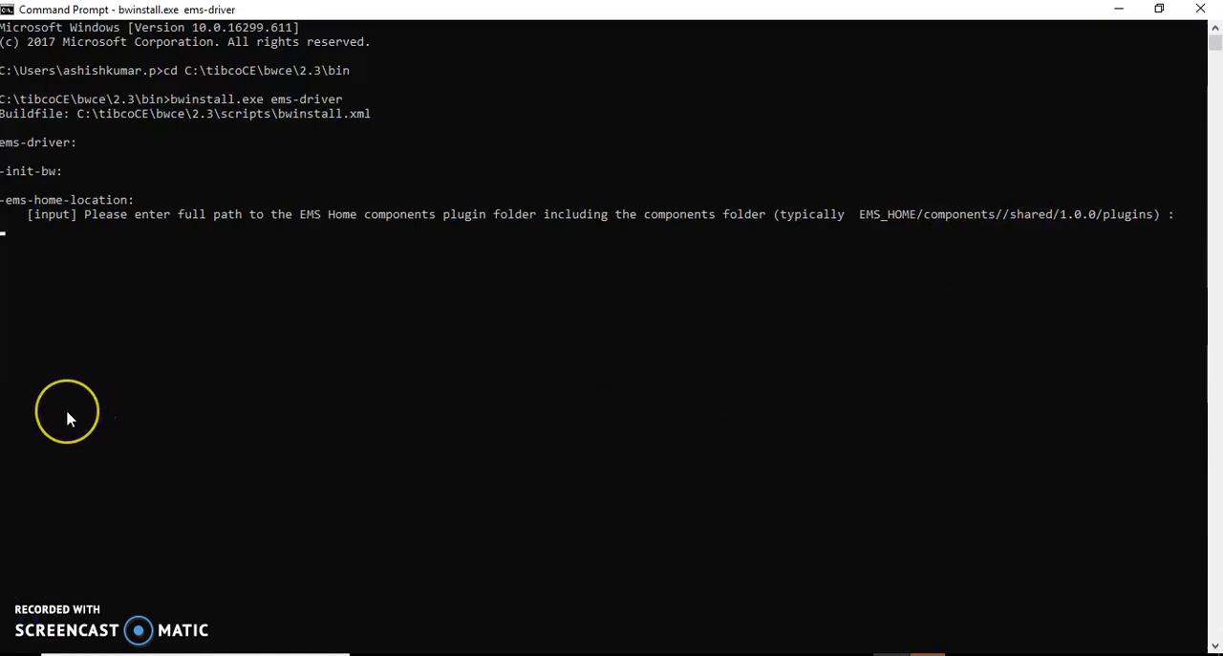
# Step: Supply C:\tibcoCE\components\shared\1.0.0\plugins and review the output ending in BUILD SUCCESSFUL
pyautogui.write('C:\\tibcoCE\\components\\shared\\1.0.0\\plugins')
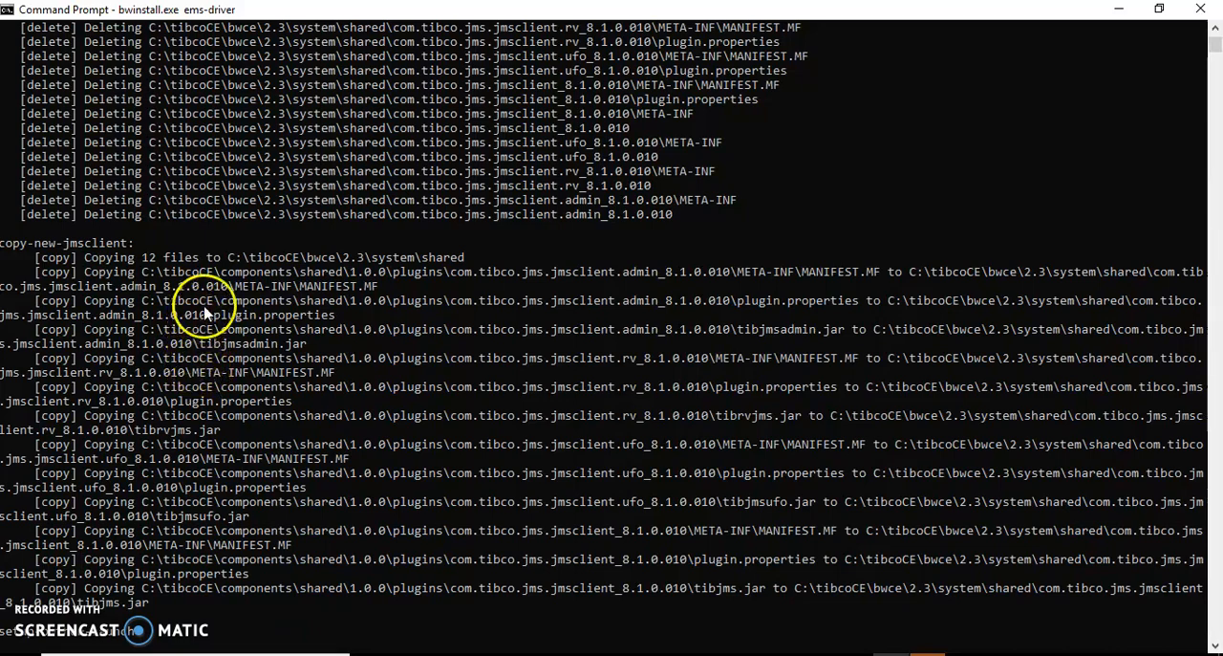
pyautogui.moveTo(417, 327)
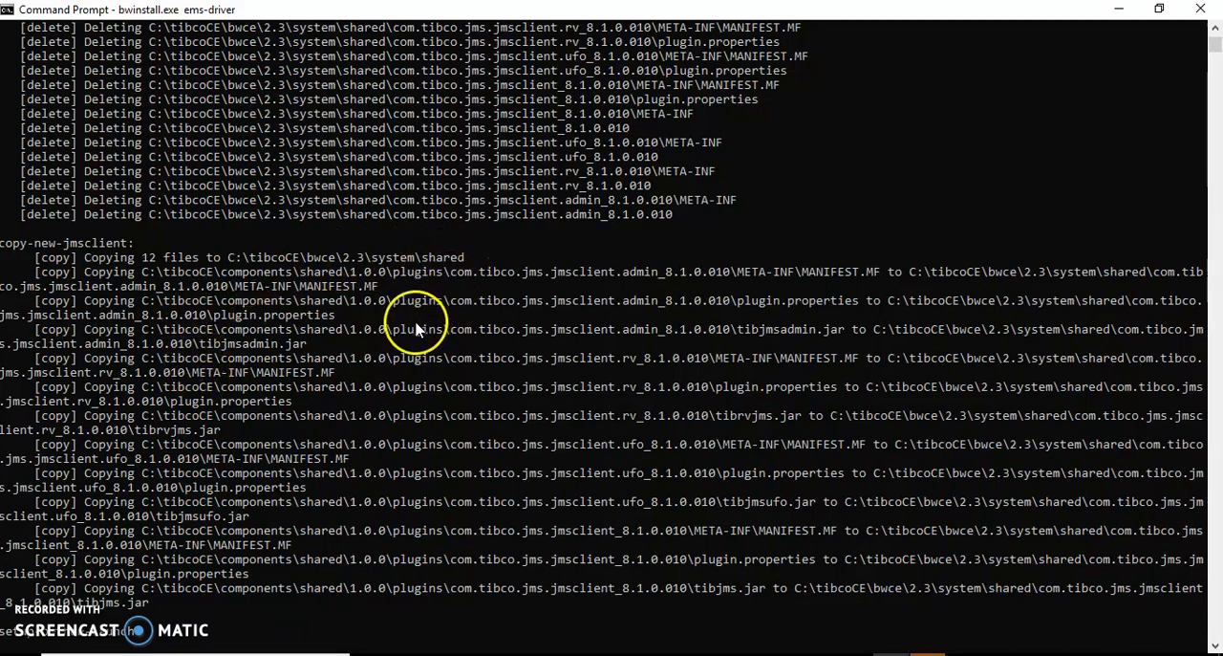
pyautogui.scroll(-3)
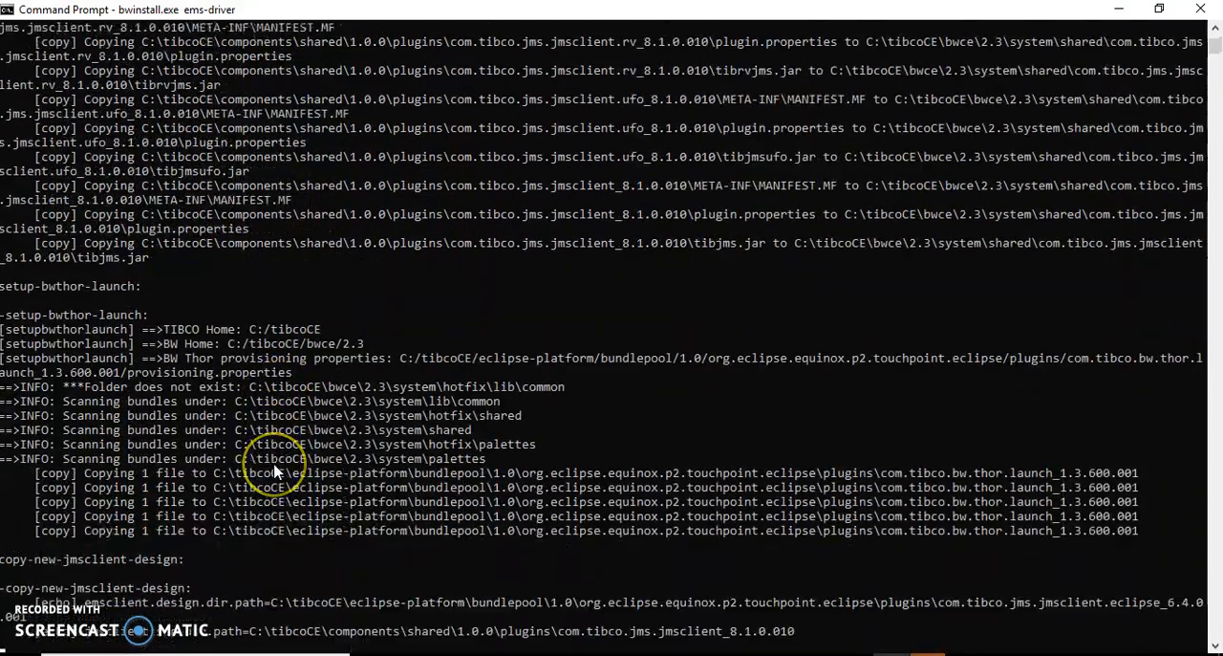
pyautogui.scroll(-3)
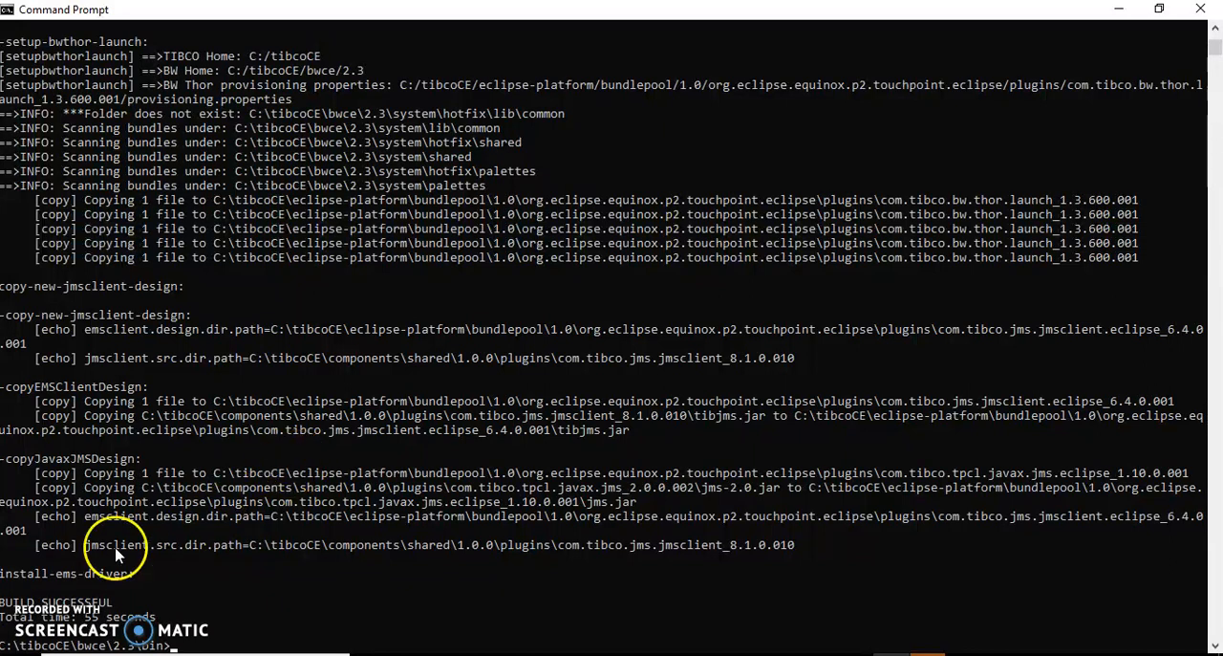
pyautogui.moveTo(23, 585)
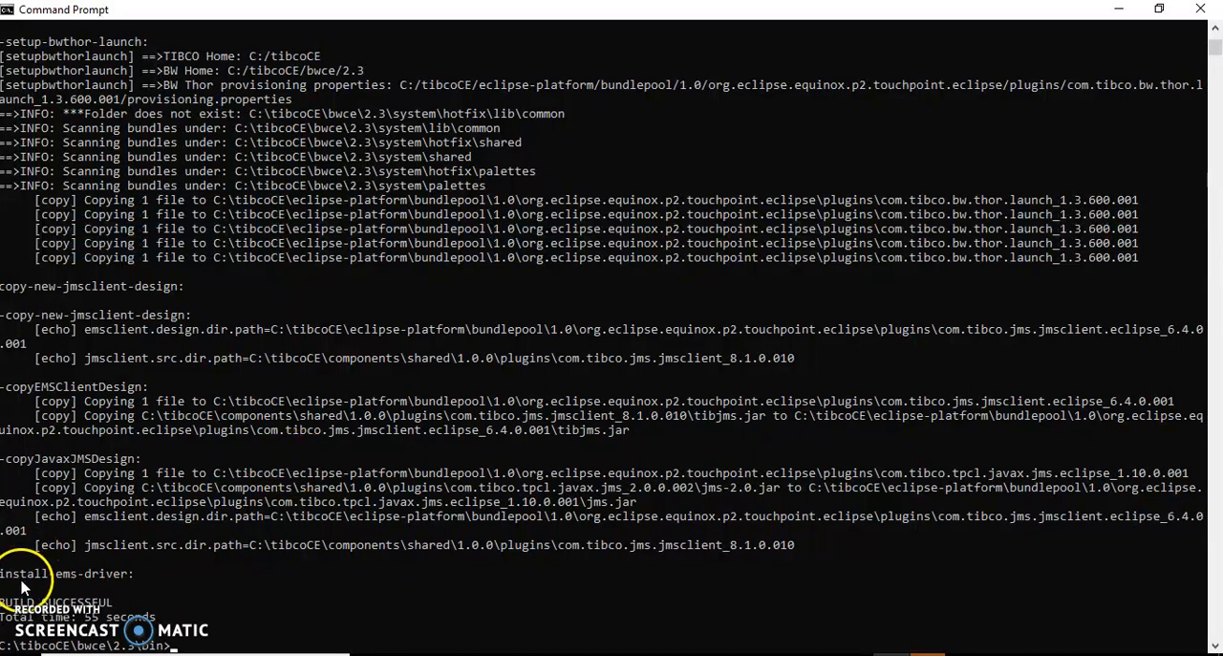
pyautogui.moveTo(157, 604)
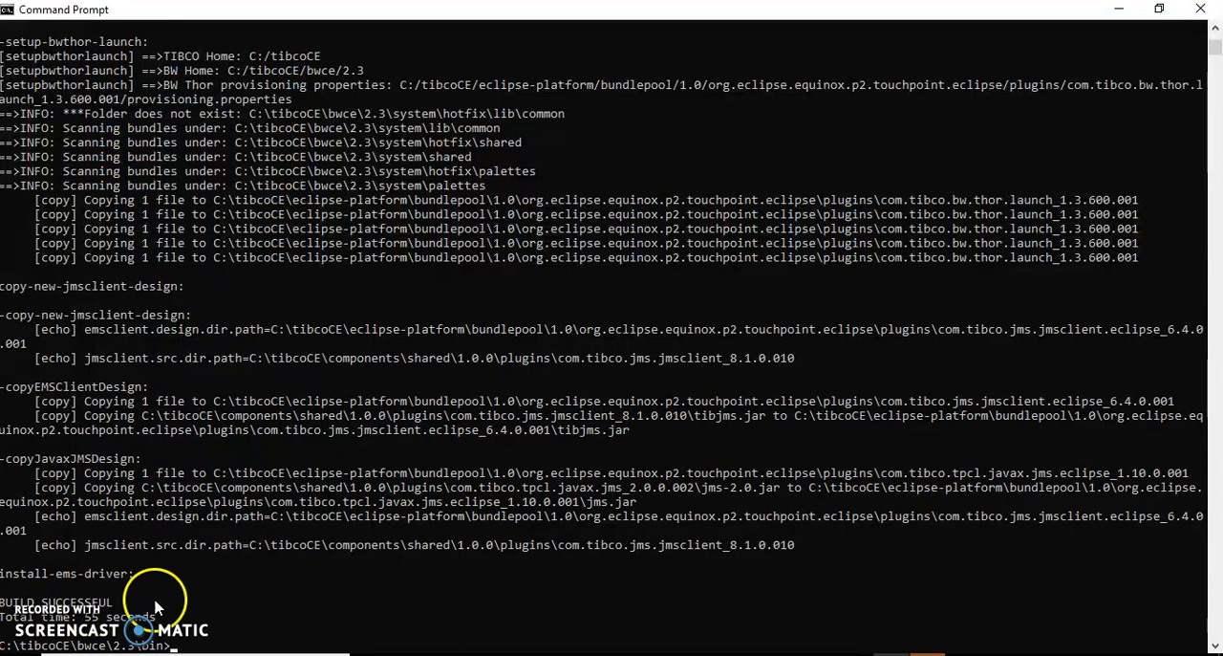
pyautogui.moveTo(401, 455)
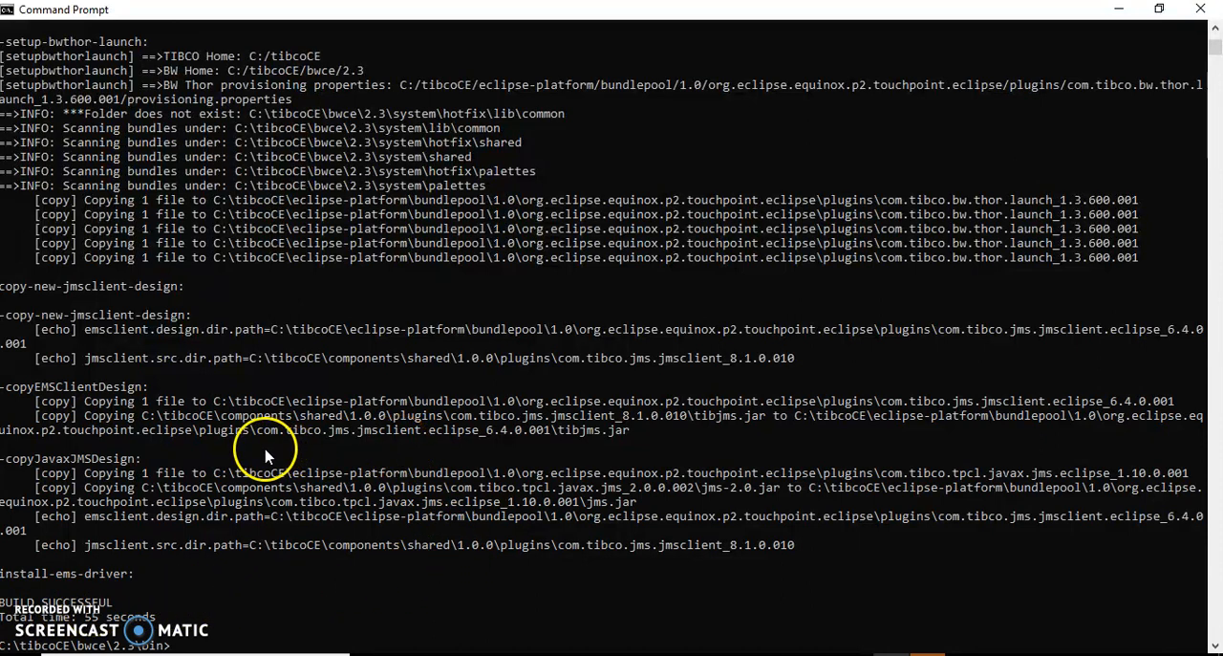
pyautogui.moveTo(230, 450)
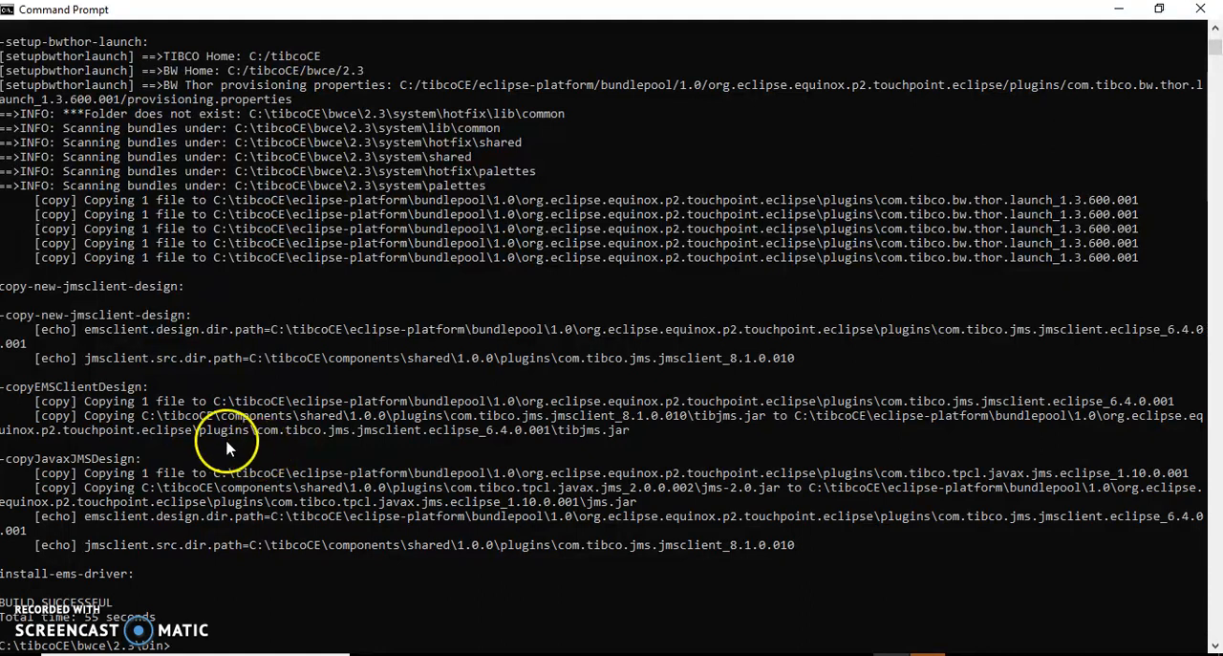
pyautogui.moveTo(335, 361)
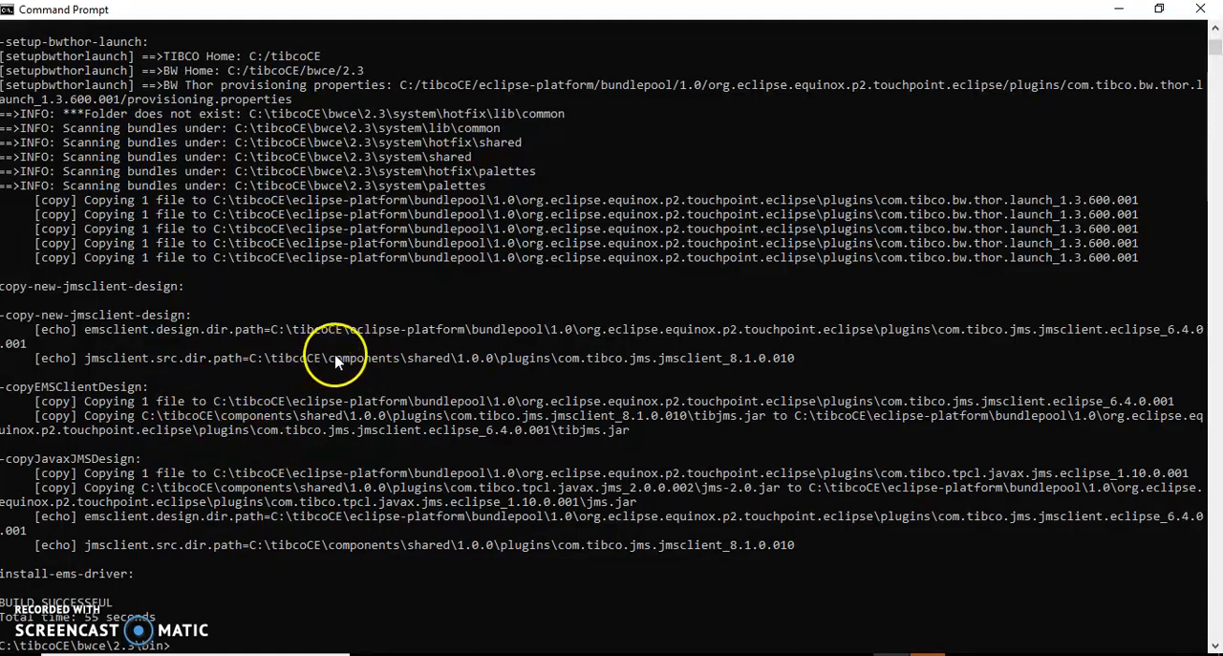
pyautogui.moveTo(342, 360)
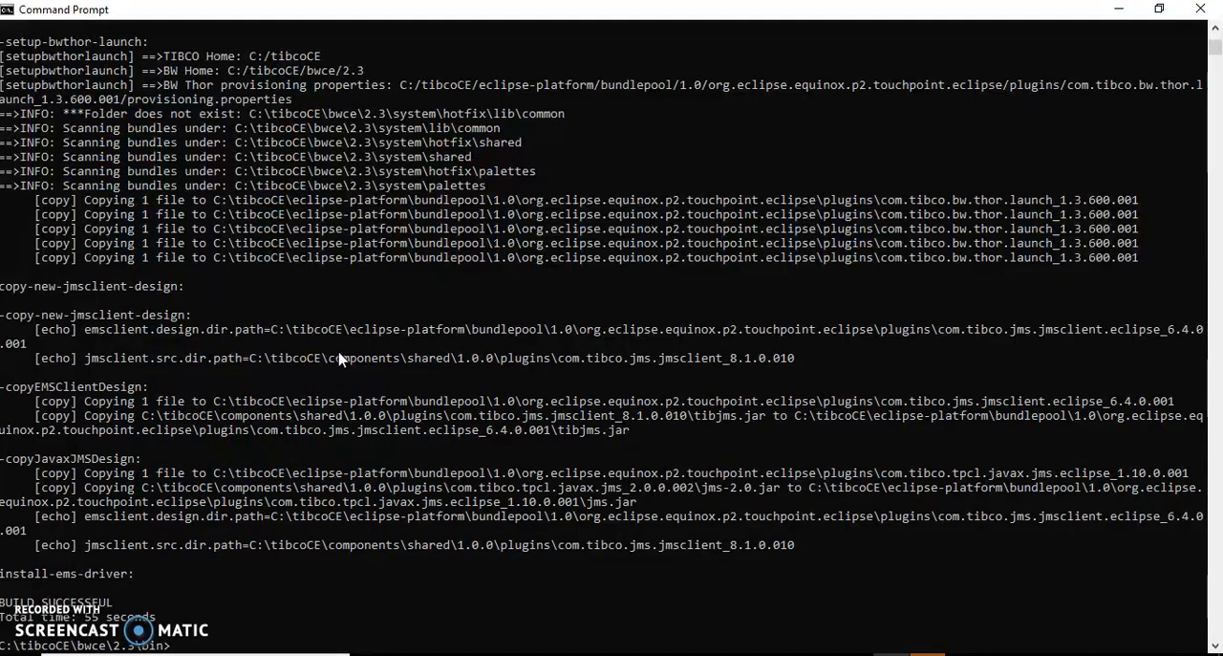
pyautogui.moveTo(386, 361)
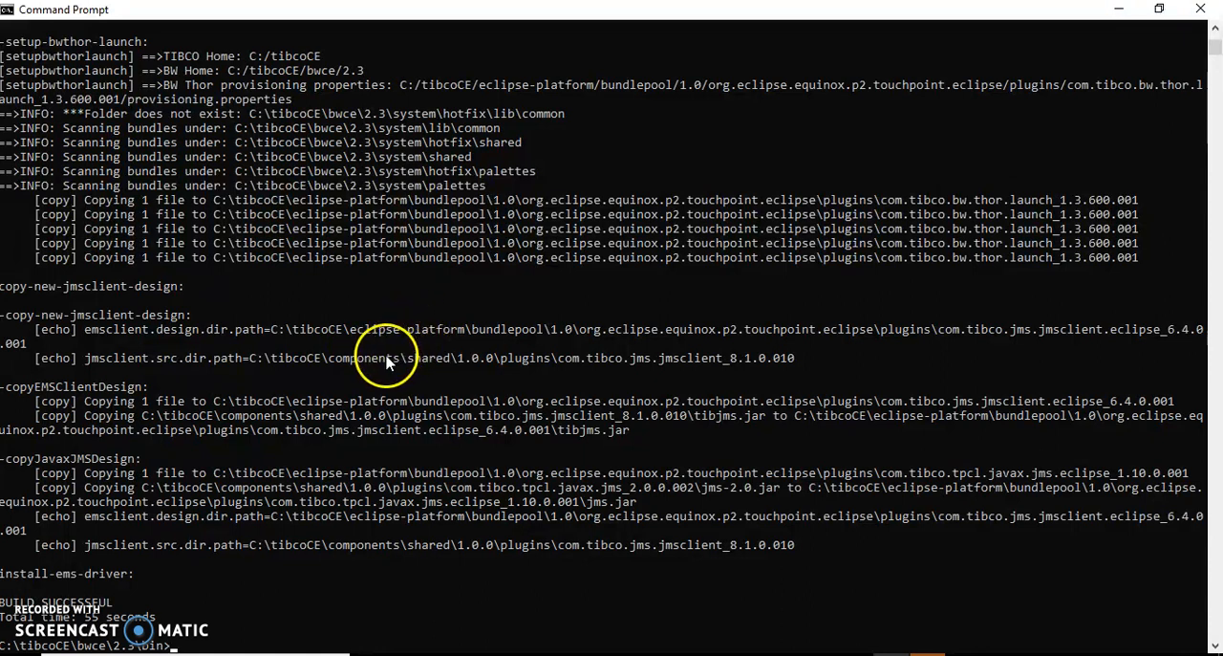